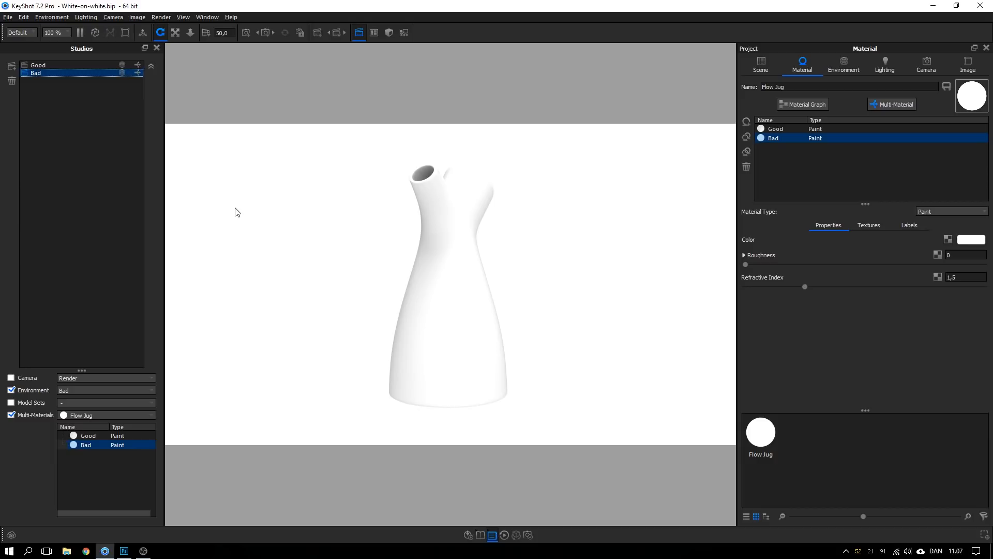
pyautogui.moveTo(405, 200)
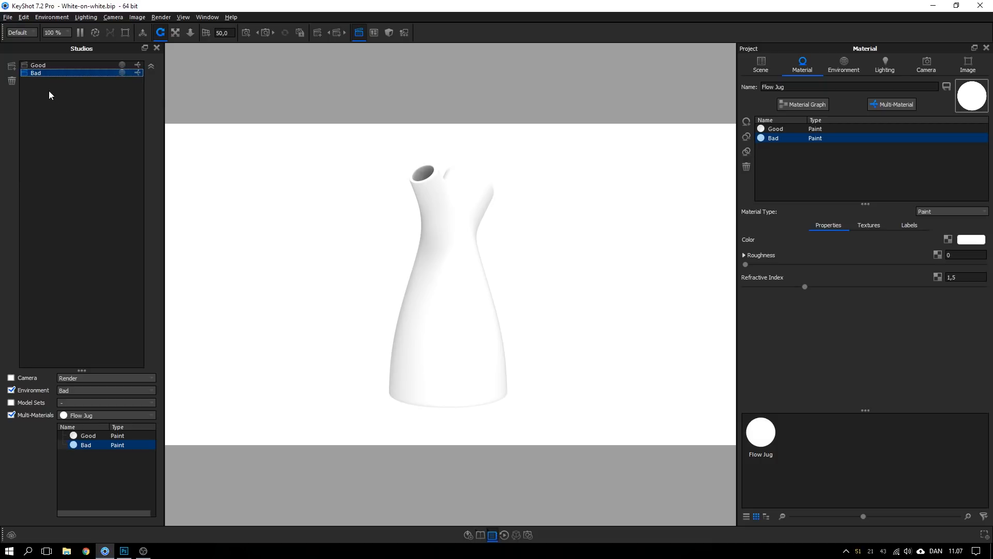
# Sample the right earbud's stem and the case front, reading light greys around e5e6ea.
pyautogui.click(39, 64)
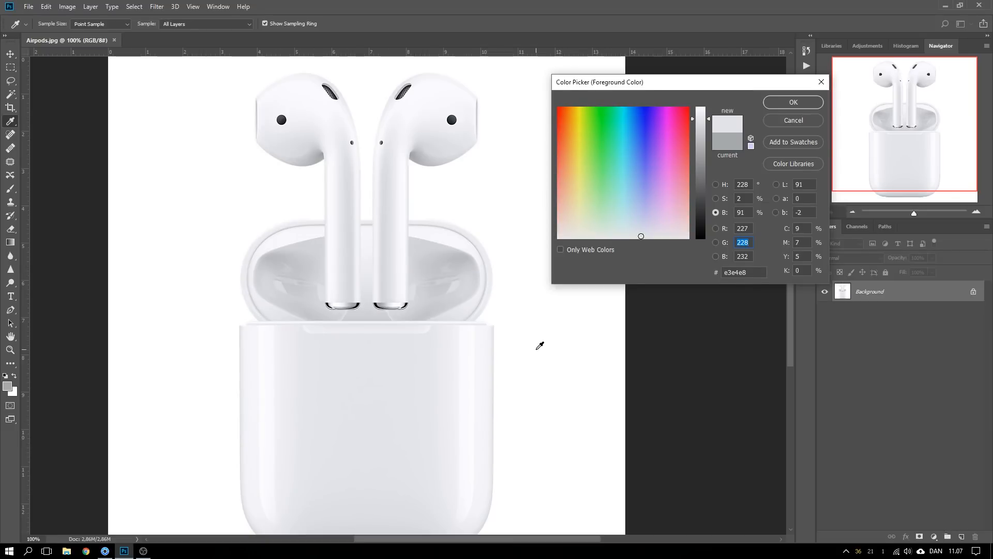
pyautogui.moveTo(412, 307)
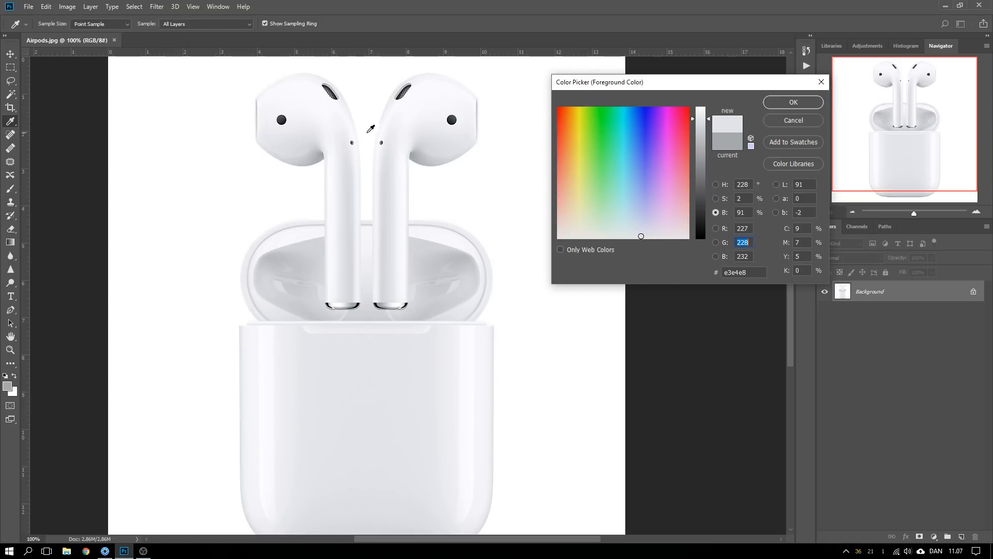
pyautogui.moveTo(541, 85)
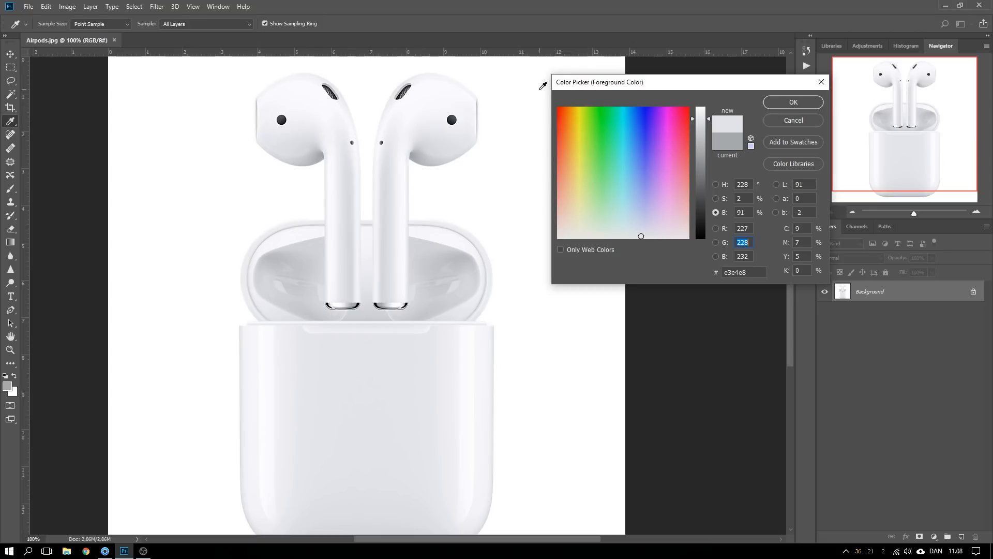
pyautogui.moveTo(425, 141)
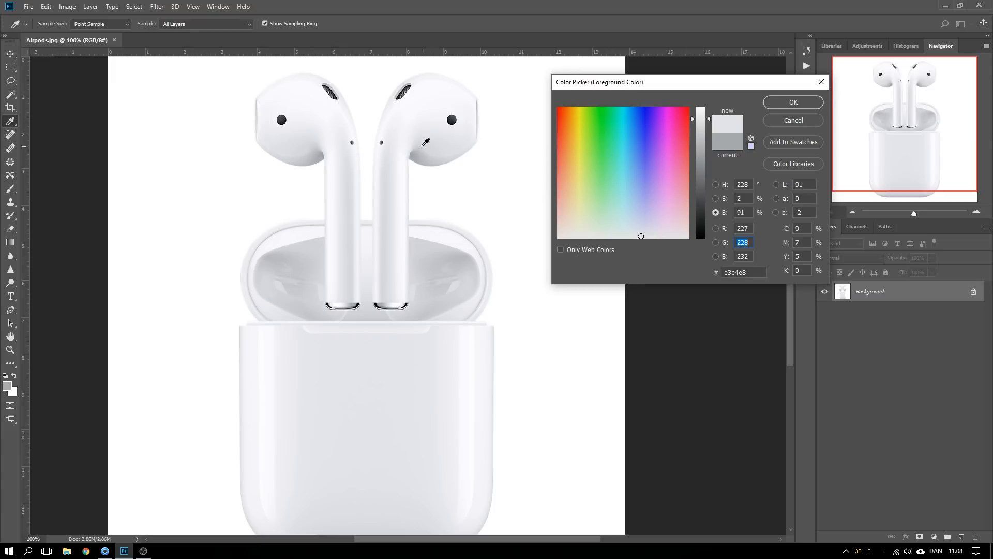
pyautogui.moveTo(390, 360)
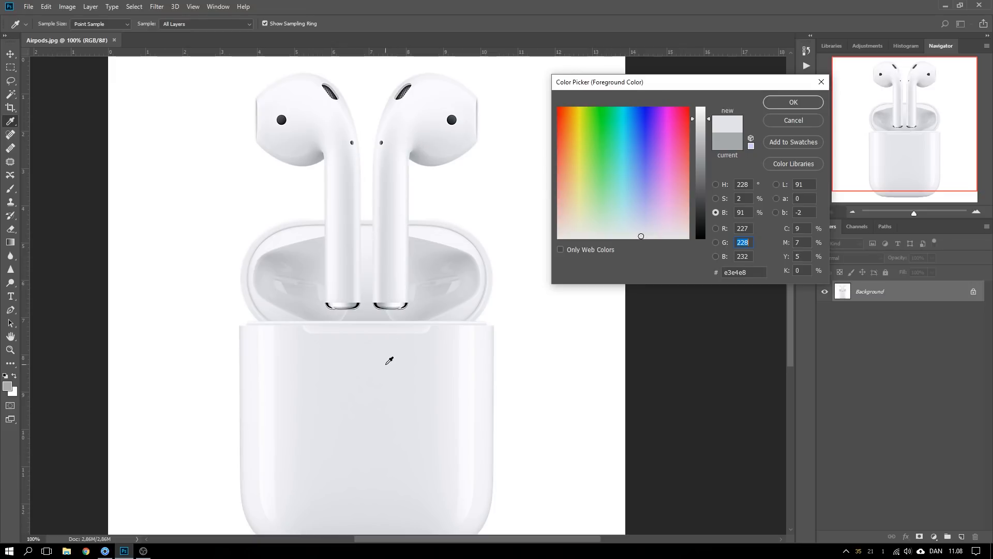
pyautogui.moveTo(436, 177)
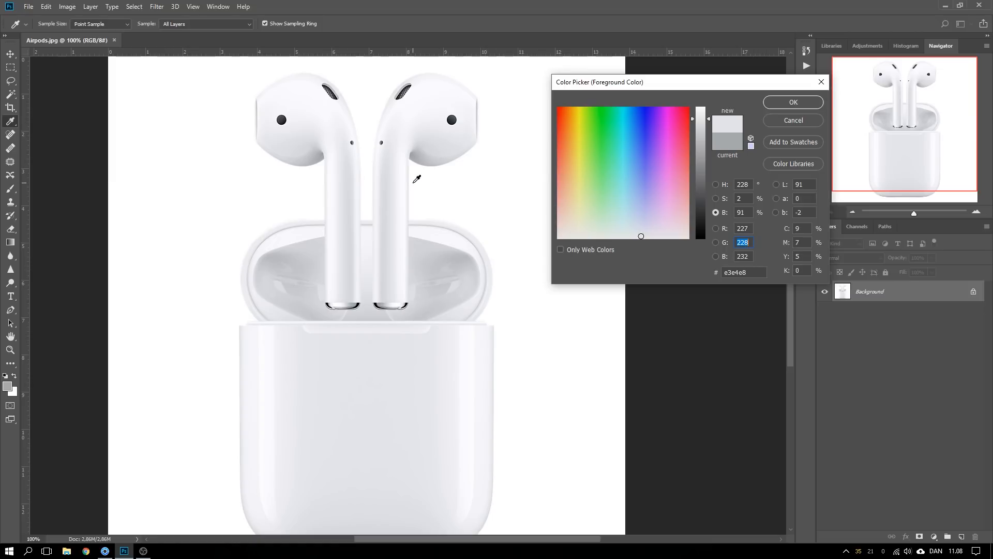
pyautogui.moveTo(430, 184)
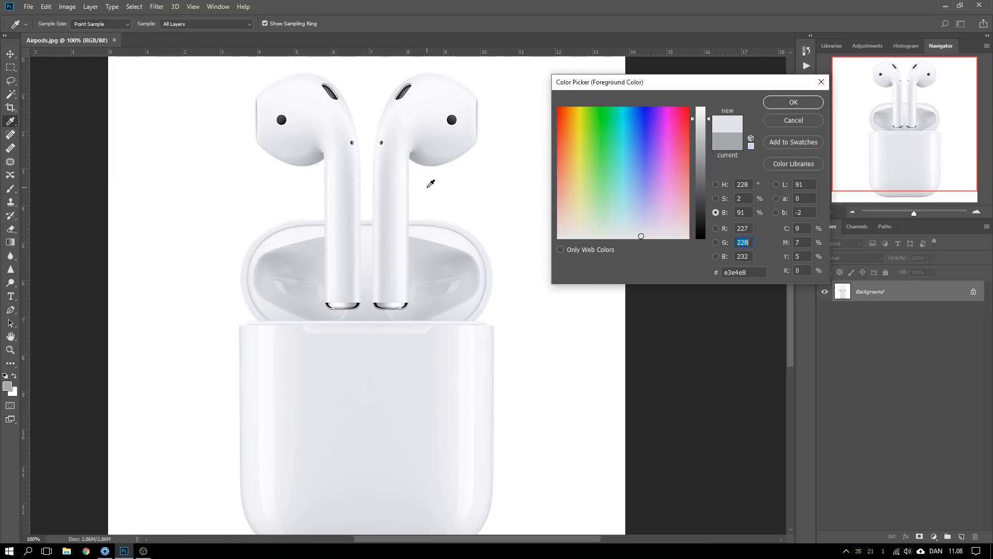
pyautogui.moveTo(271, 432)
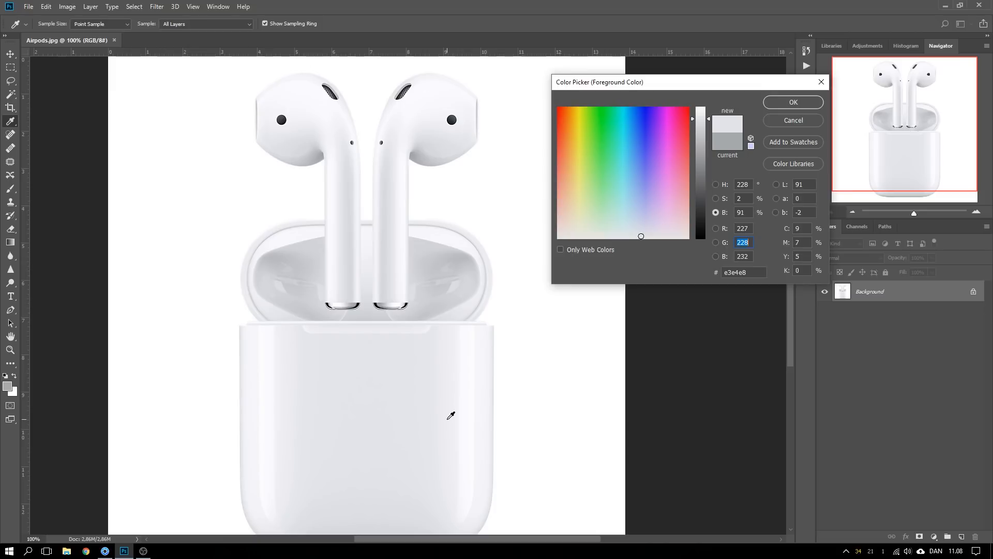
pyautogui.moveTo(441, 306)
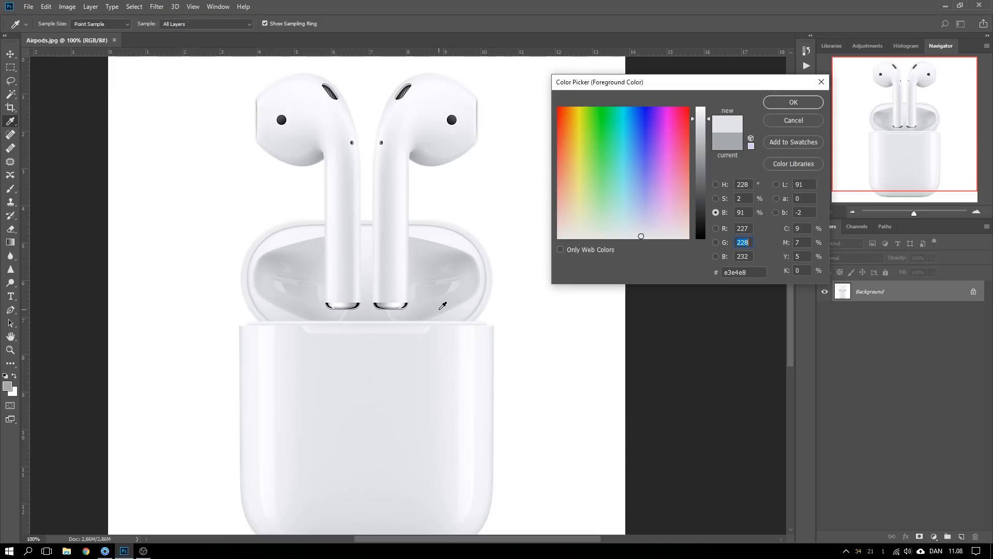
pyautogui.click(372, 371)
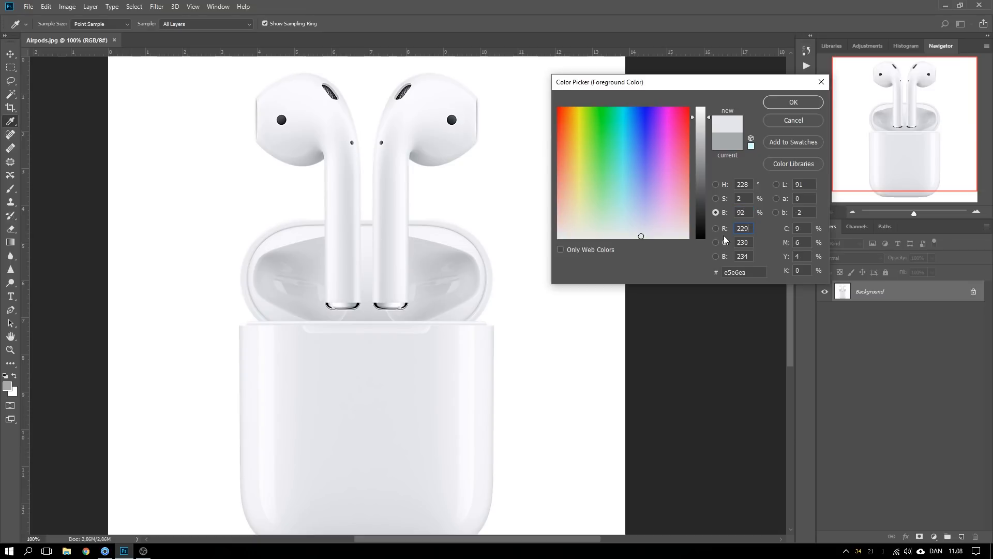
pyautogui.moveTo(726, 261)
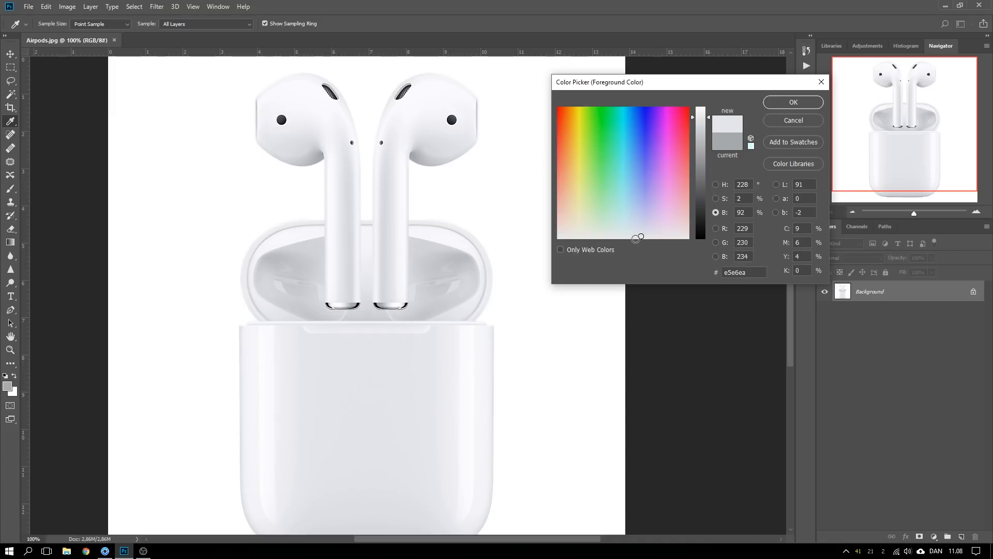
pyautogui.click(639, 189)
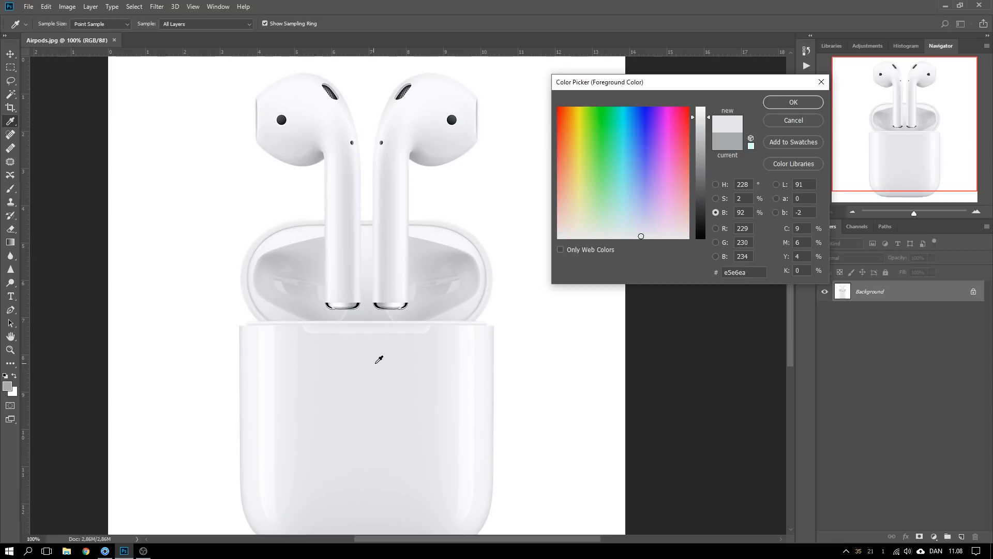
pyautogui.moveTo(393, 361)
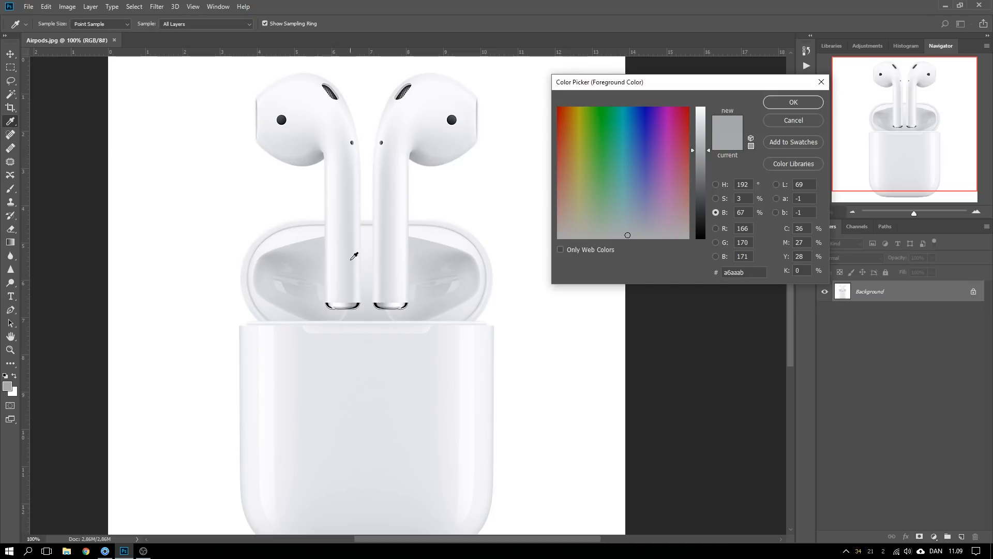
pyautogui.moveTo(410, 106)
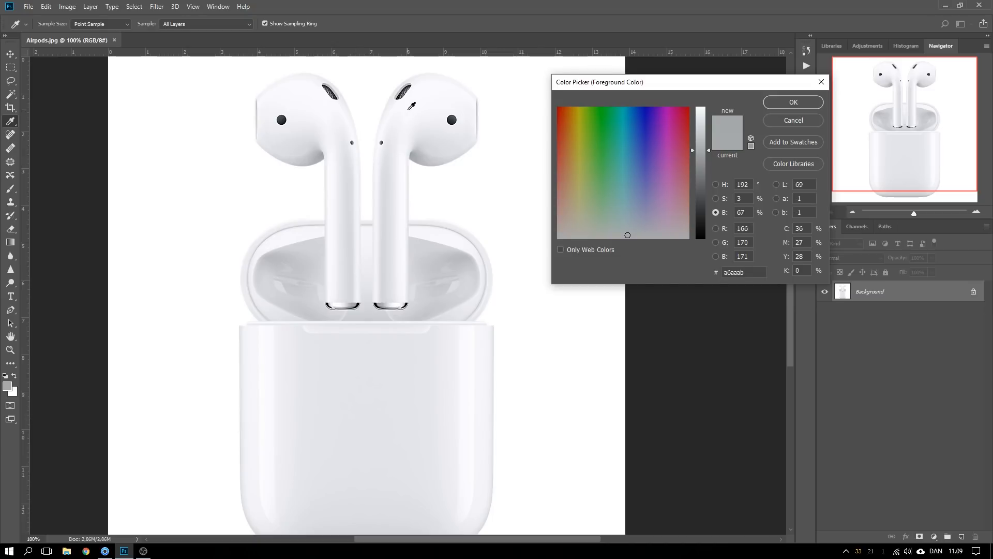
# Sample earbud-head highlights and the bright case side, reading up to near-white fefefe.
pyautogui.click(473, 372)
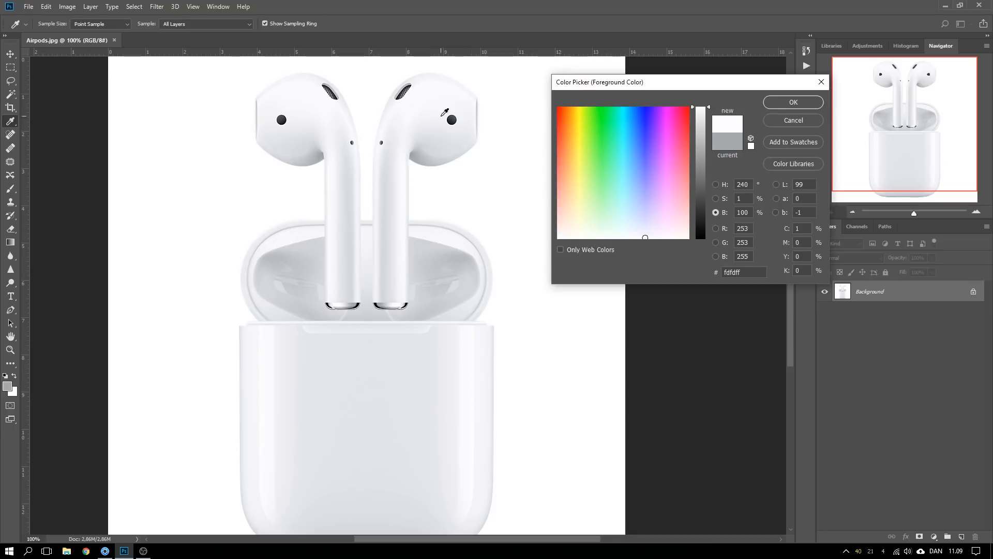
pyautogui.click(476, 379)
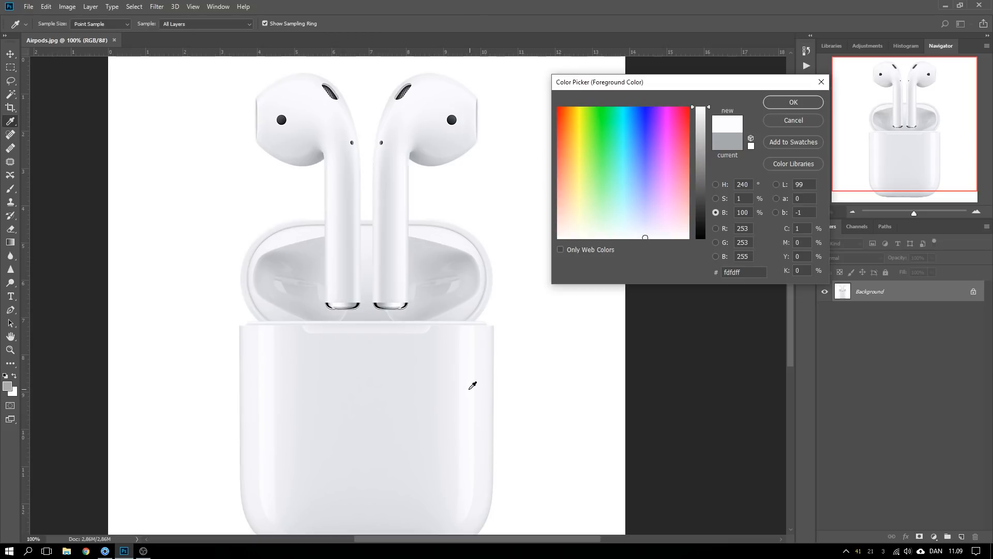
pyautogui.moveTo(463, 385)
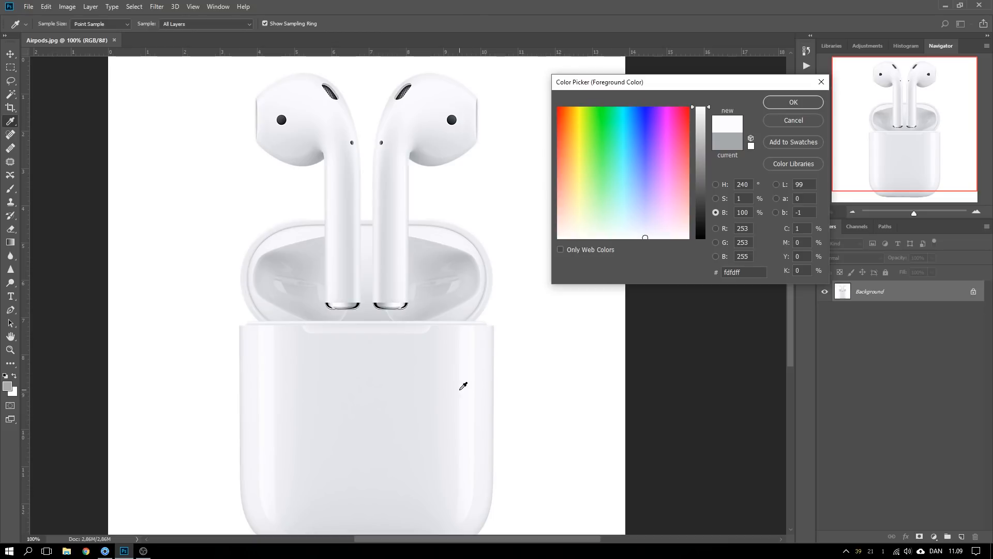
pyautogui.click(559, 236)
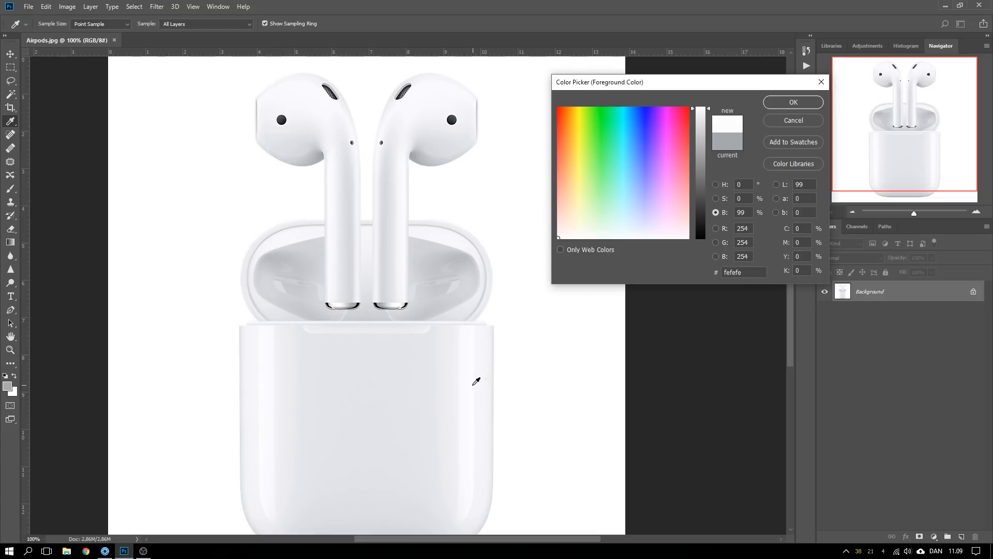
pyautogui.click(644, 236)
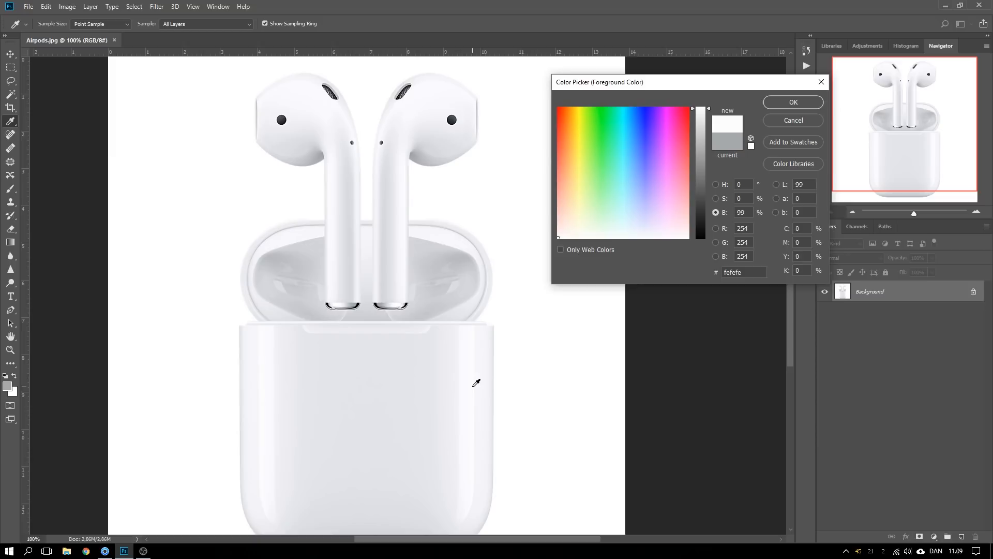
pyautogui.moveTo(326, 124)
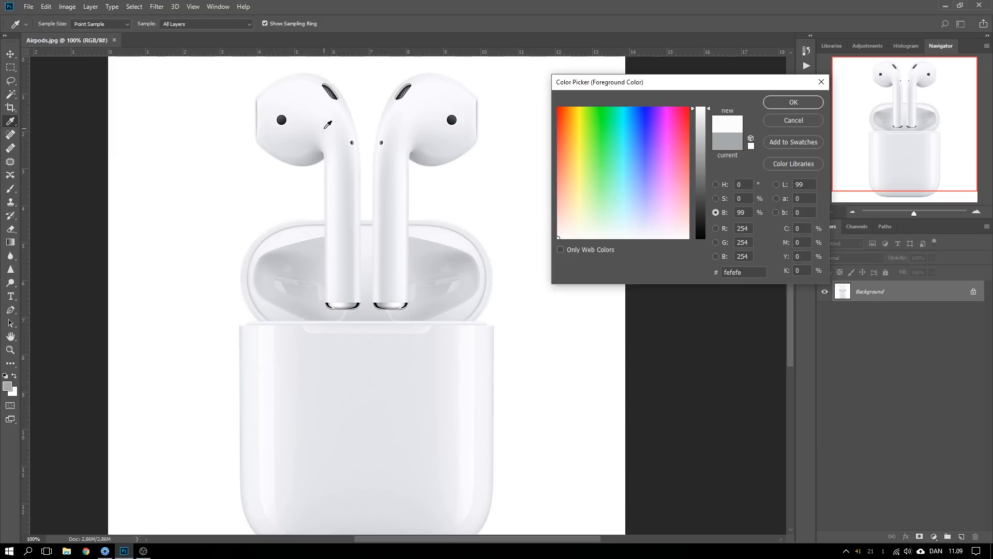
pyautogui.moveTo(476, 368)
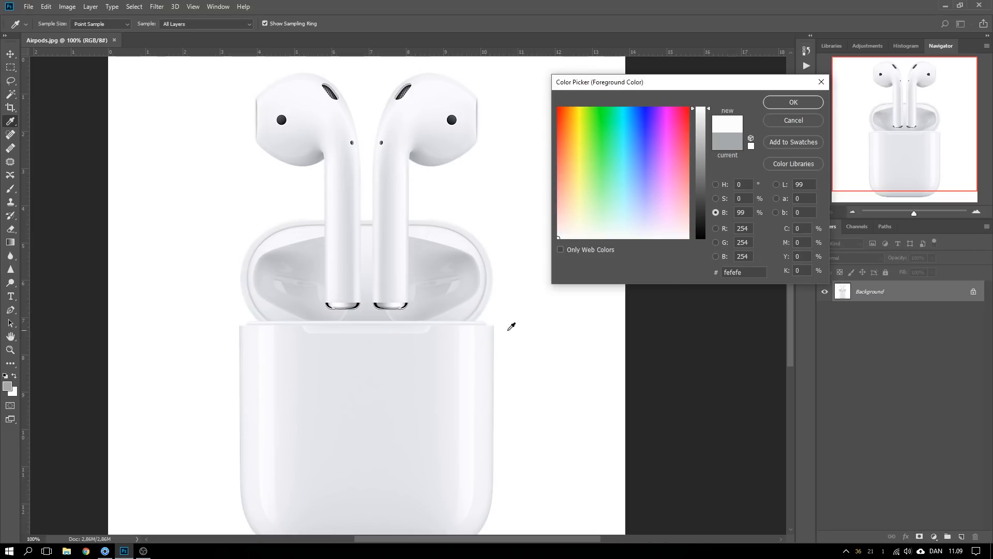
# Sample beside the case's right edge and the pure white ffffff background above the earbuds.
pyautogui.click(645, 236)
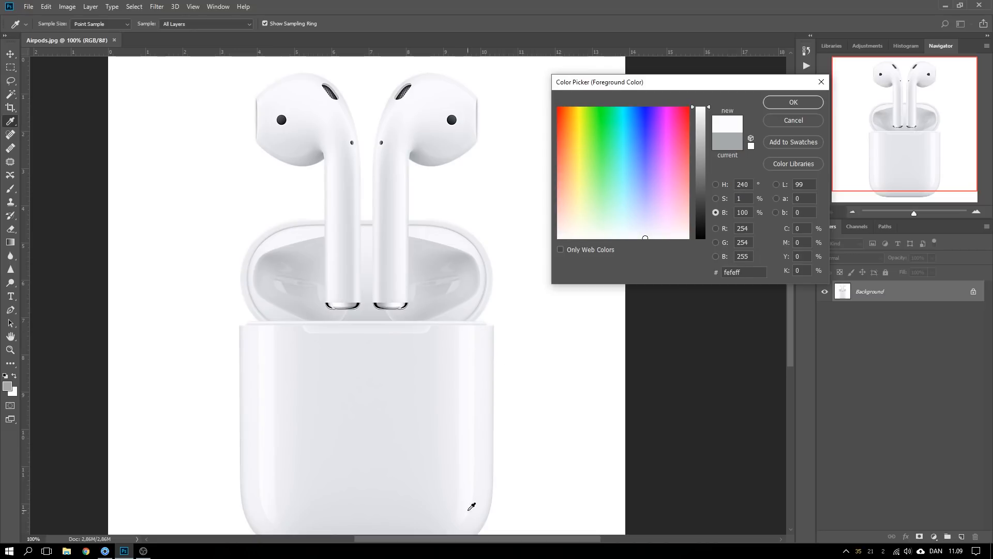
pyautogui.moveTo(242, 334)
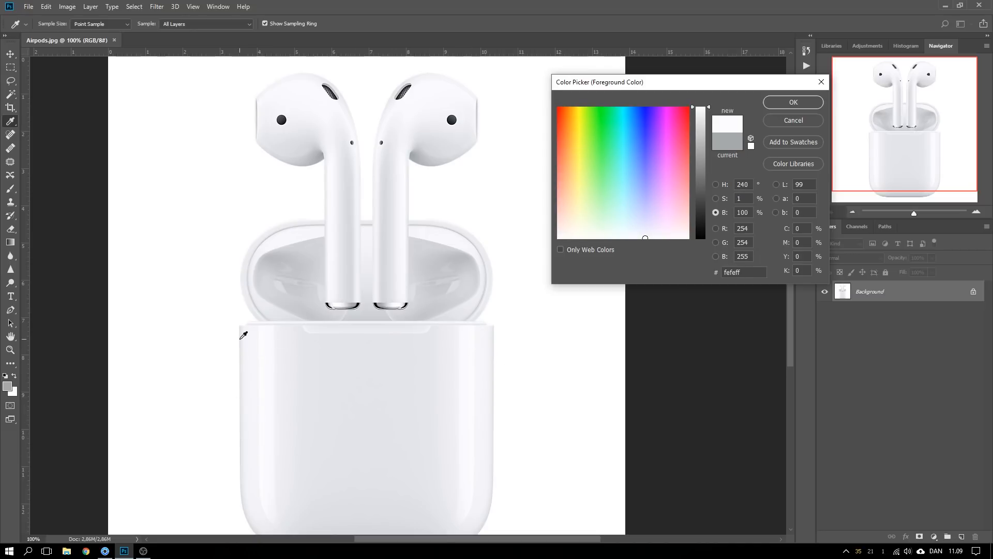
pyautogui.moveTo(489, 471)
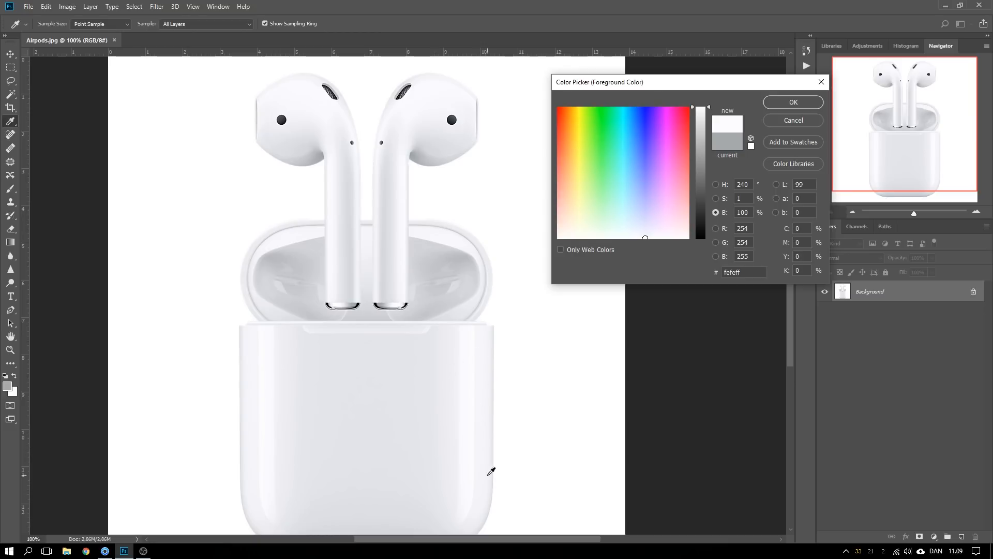
pyautogui.moveTo(301, 79)
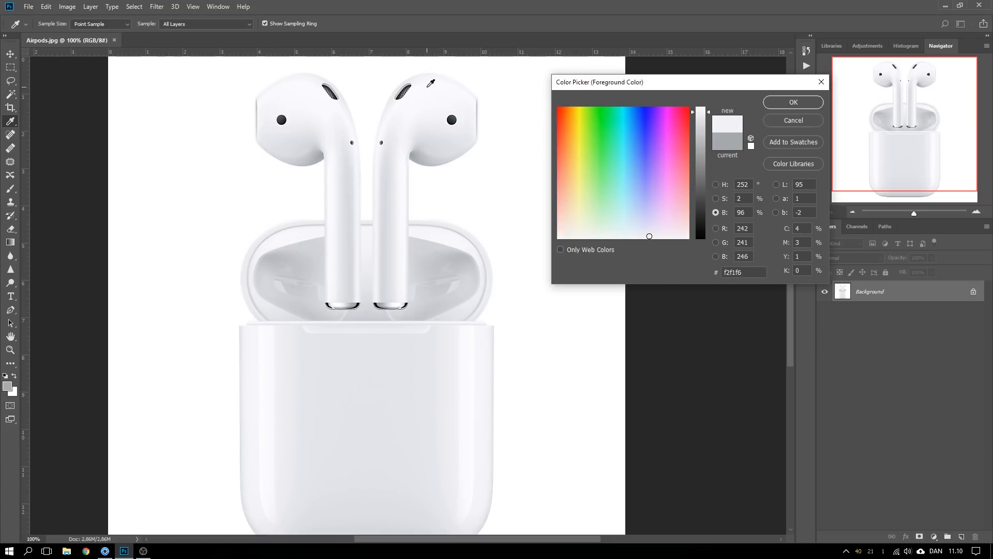
pyautogui.click(557, 106)
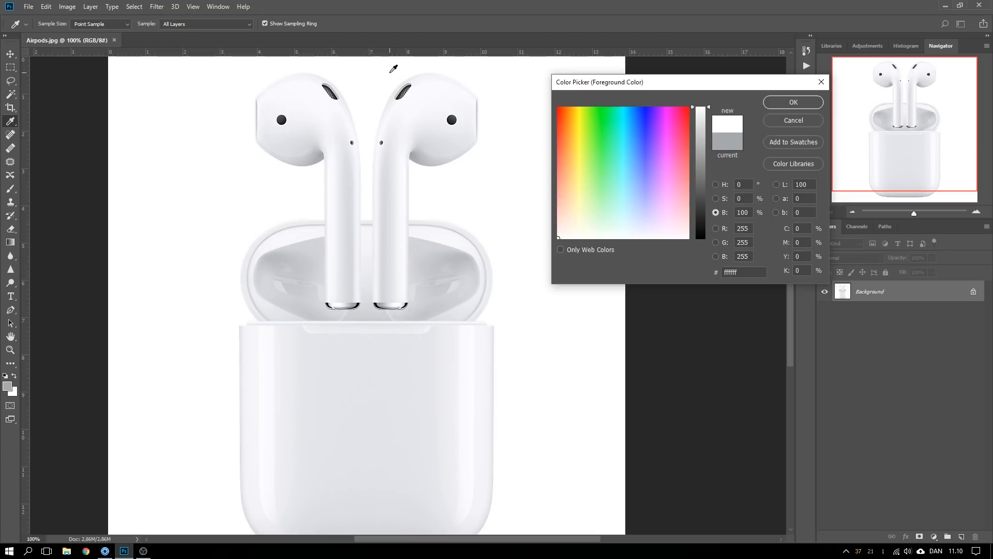
pyautogui.moveTo(387, 242)
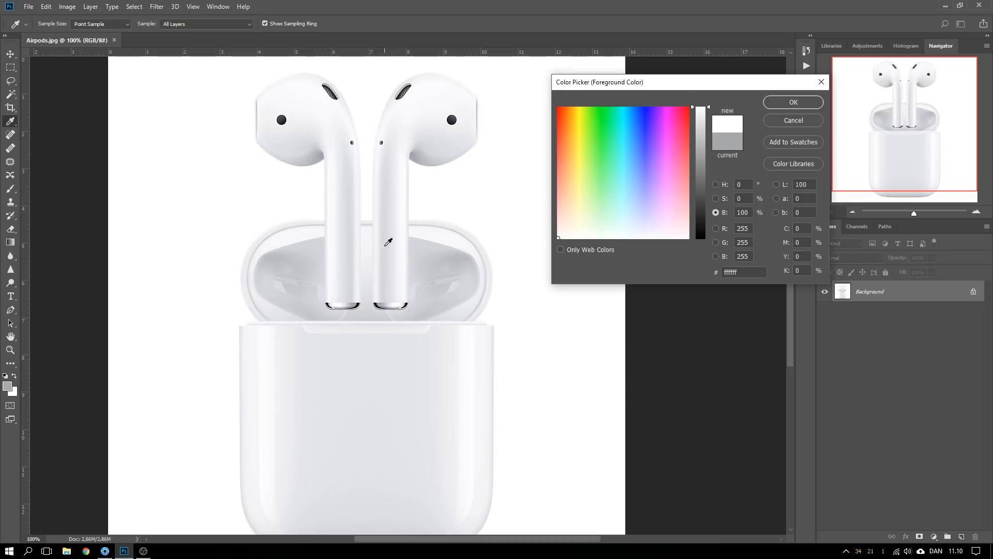
pyautogui.moveTo(385, 246)
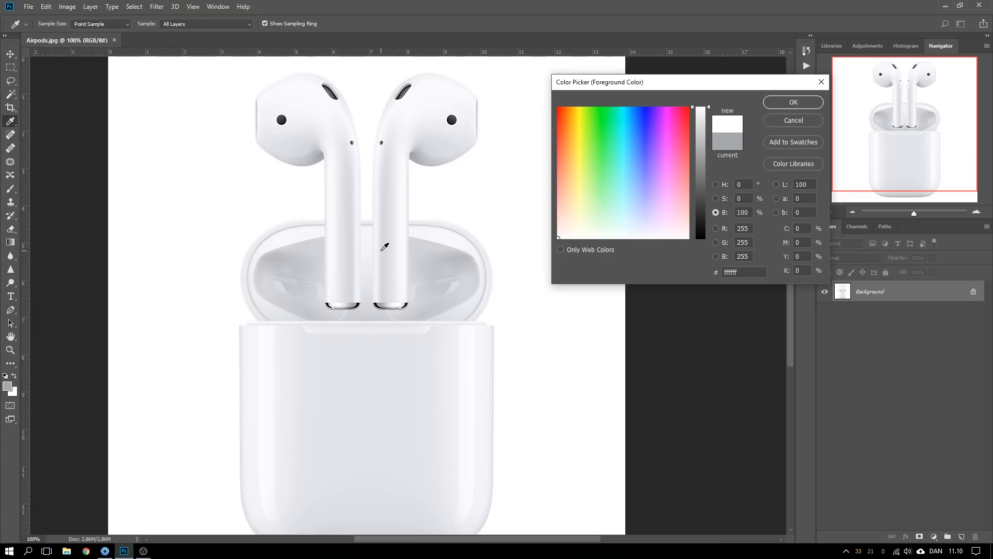
pyautogui.moveTo(336, 86)
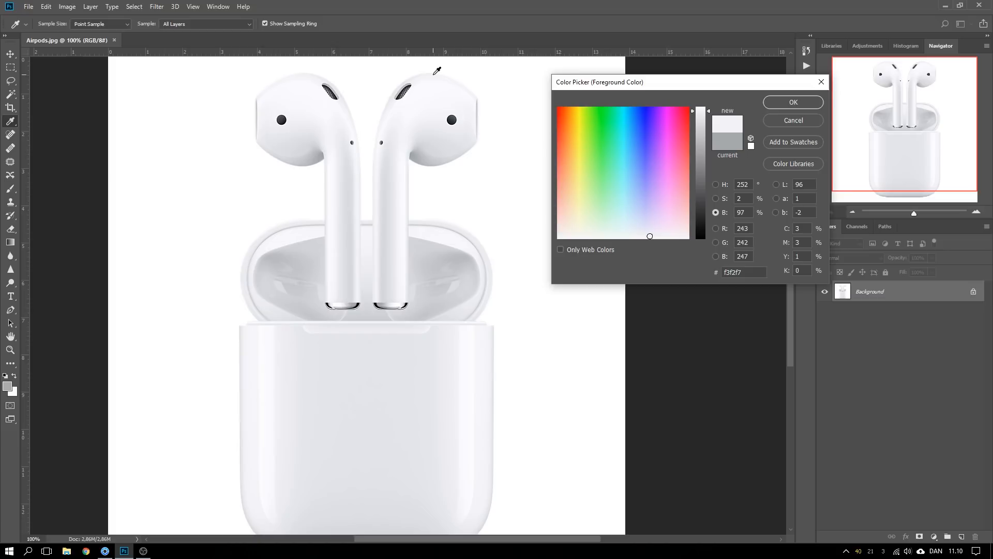
pyautogui.moveTo(459, 207)
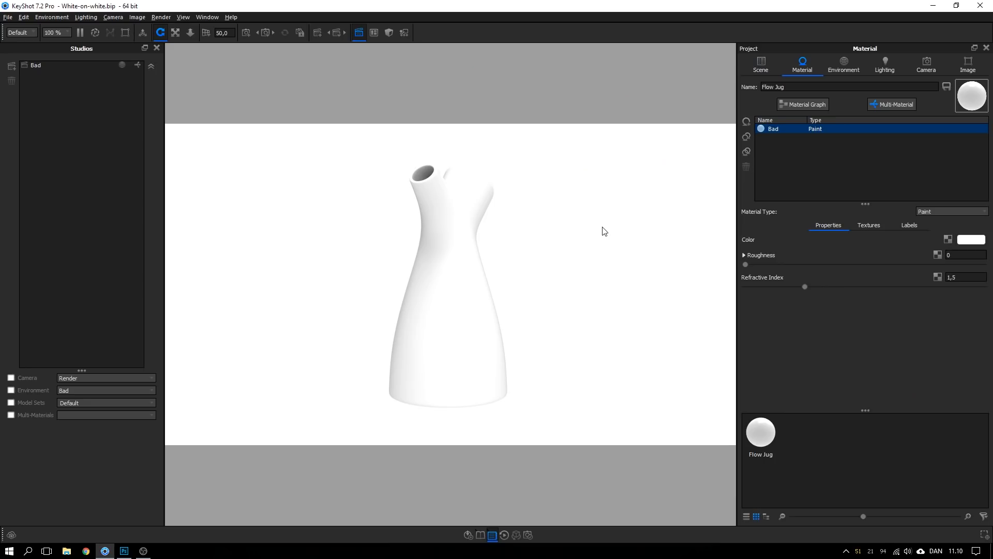
pyautogui.moveTo(523, 242)
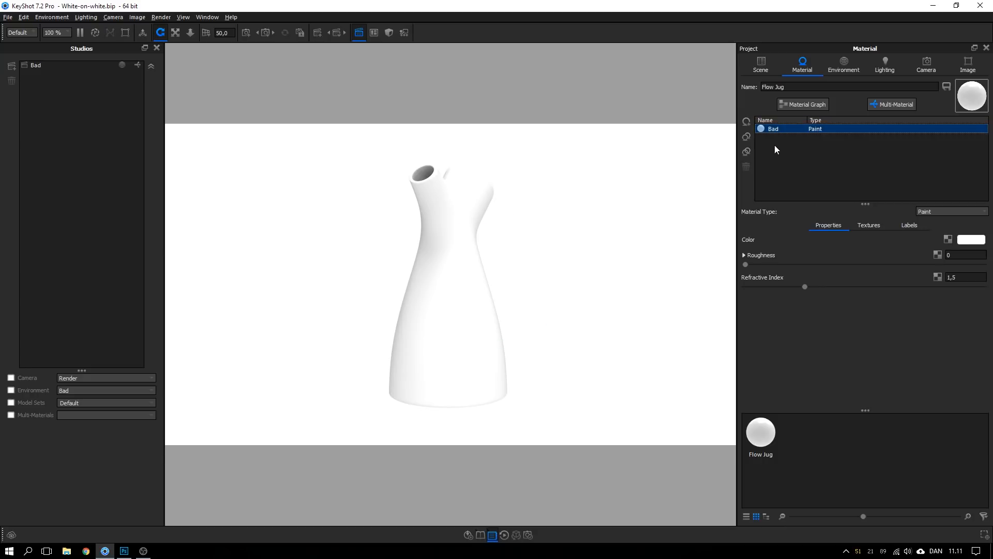
pyautogui.moveTo(488, 267)
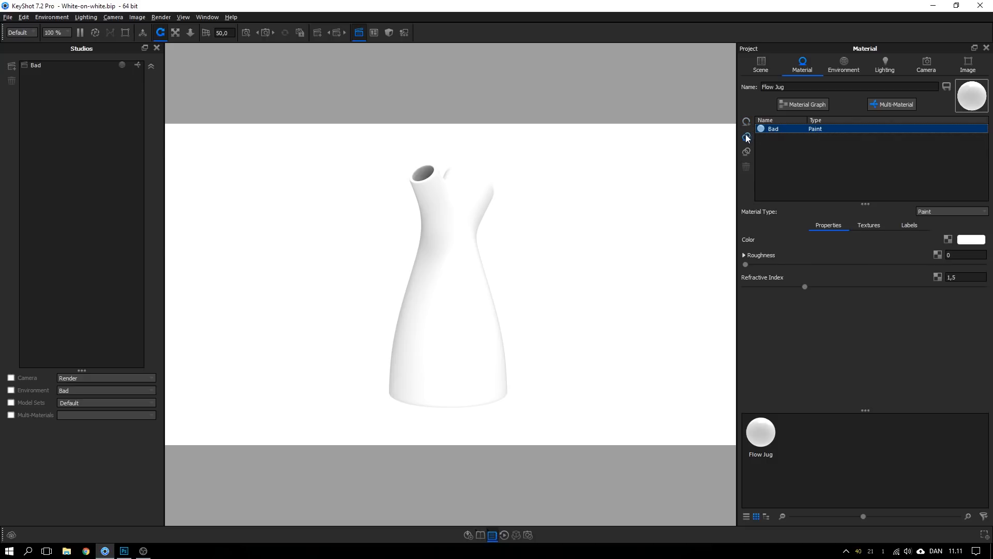
pyautogui.moveTo(746, 138)
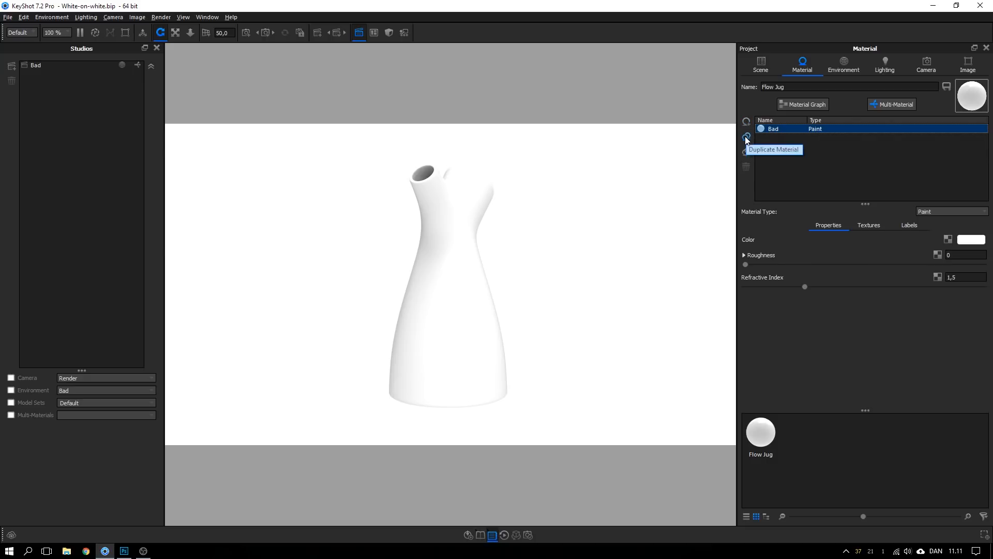
# Duplicate the Bad material, rename the copy Good_, and bring up its colour swatch.
pyautogui.click(746, 138)
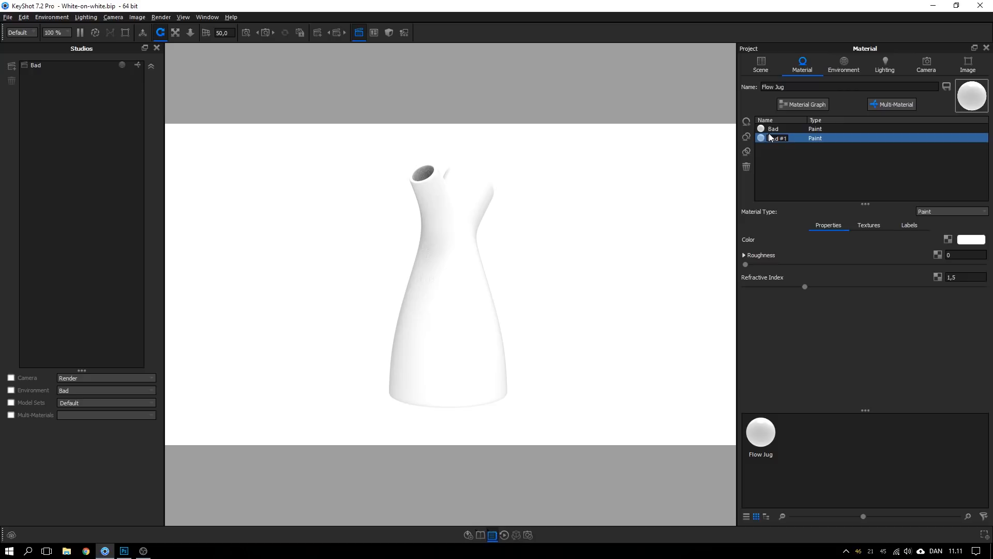
pyautogui.doubleClick(777, 137)
pyautogui.write('Good_')
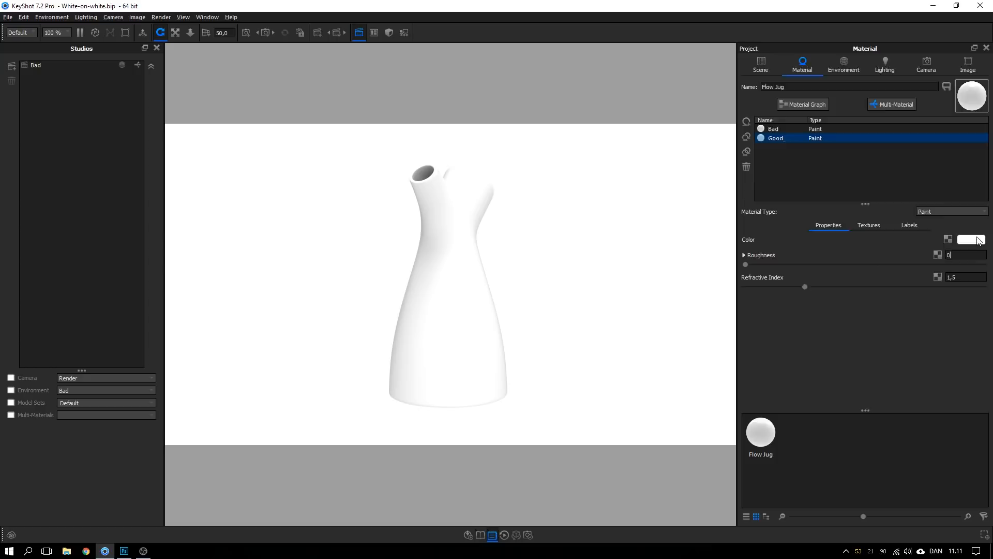
pyautogui.click(968, 239)
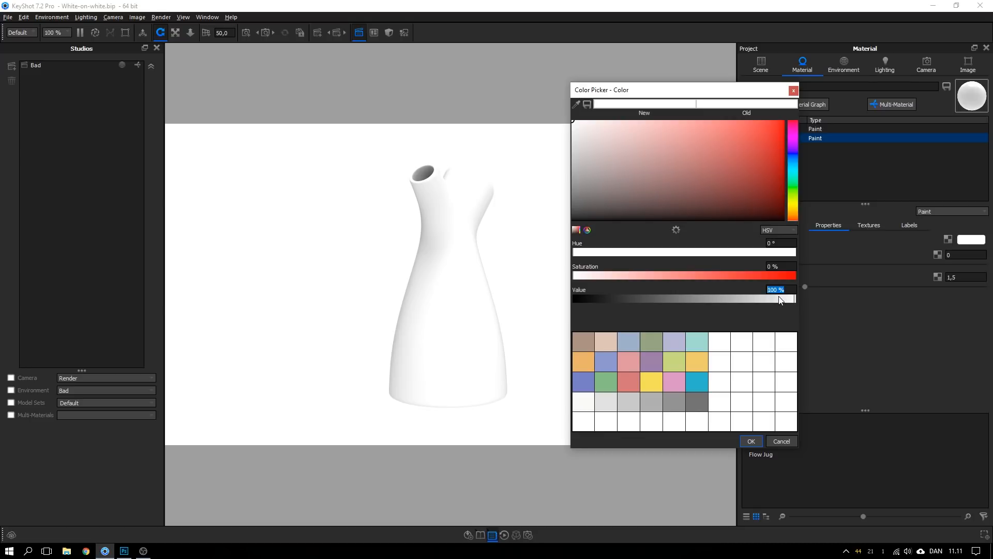
pyautogui.moveTo(391, 280)
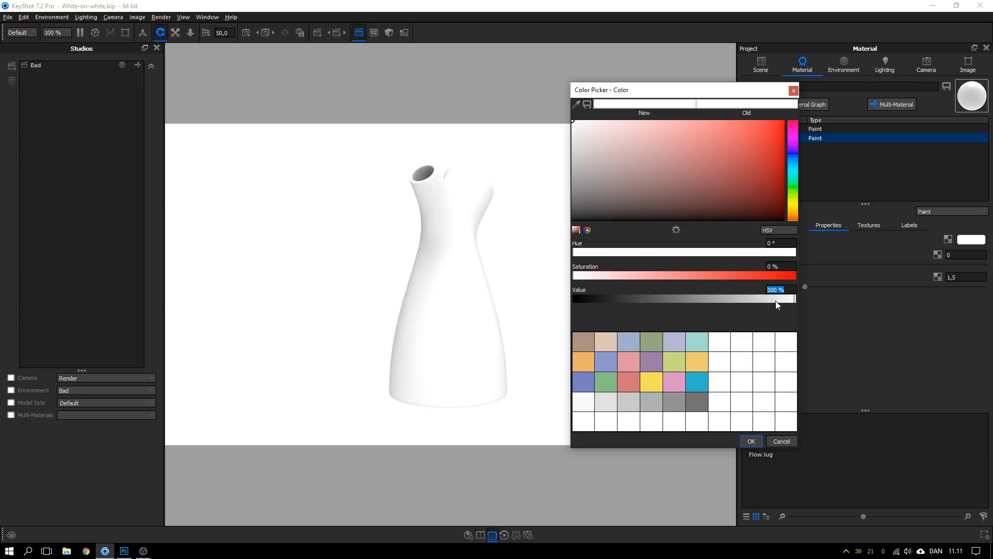
# Set Good_ colour to hue 228, saturation 1%, value 90%, check RGB readout, and confirm.
pyautogui.moveTo(795, 298); pyautogui.dragTo(778, 298)
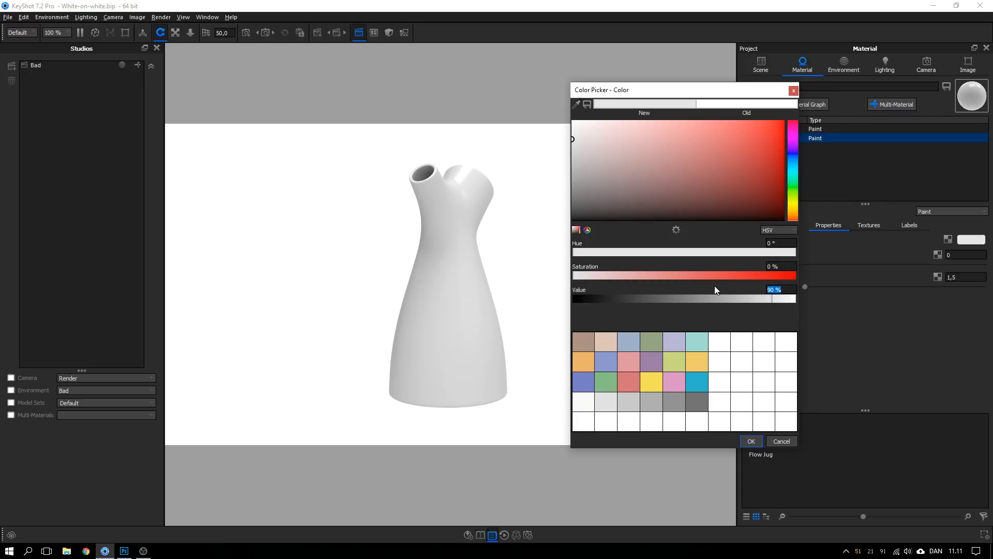
pyautogui.moveTo(775, 239)
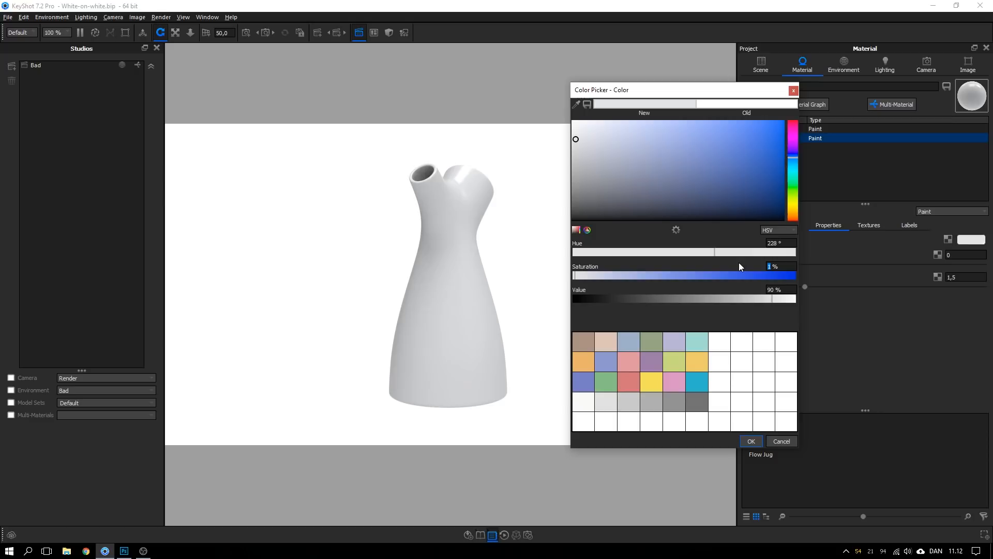
pyautogui.moveTo(764, 269)
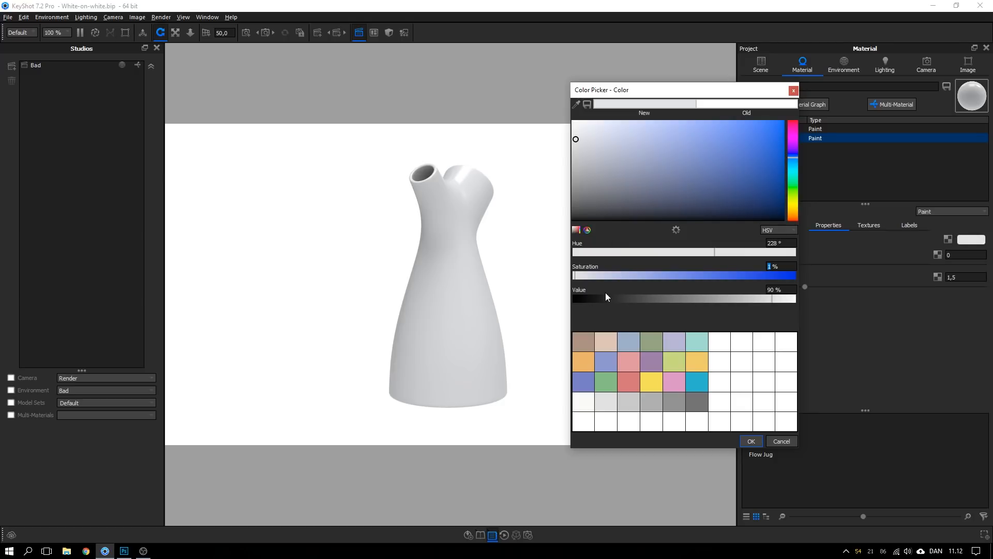
pyautogui.click(776, 230)
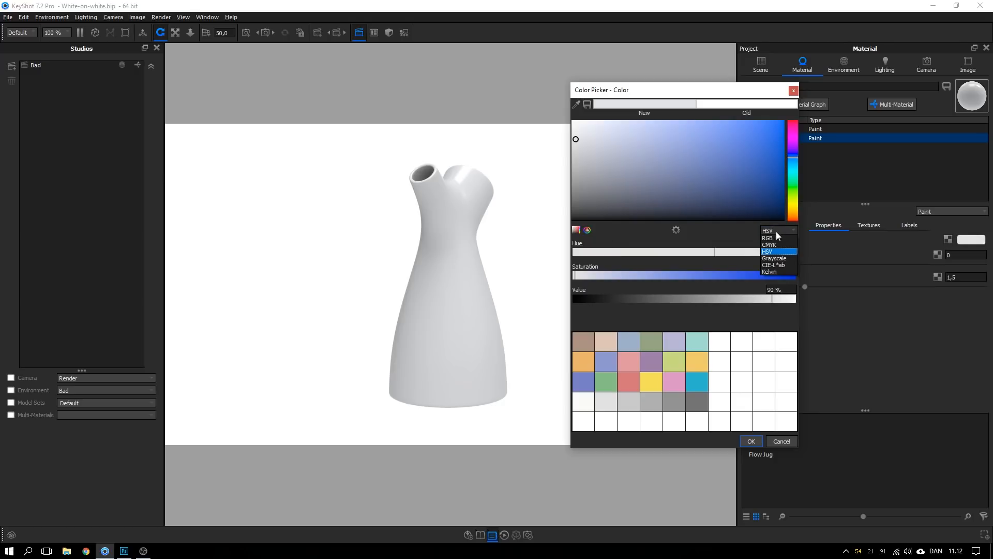
pyautogui.click(767, 238)
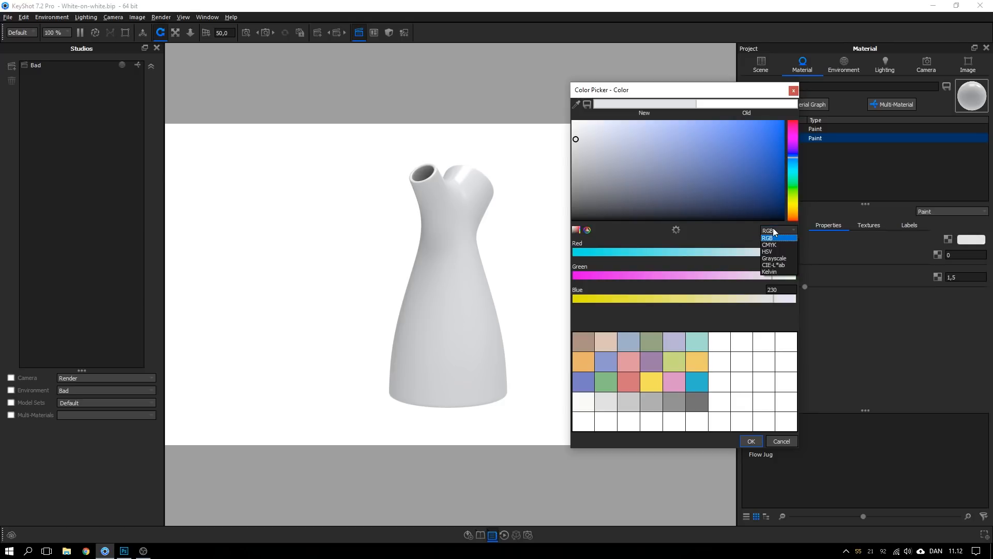
pyautogui.click(766, 251)
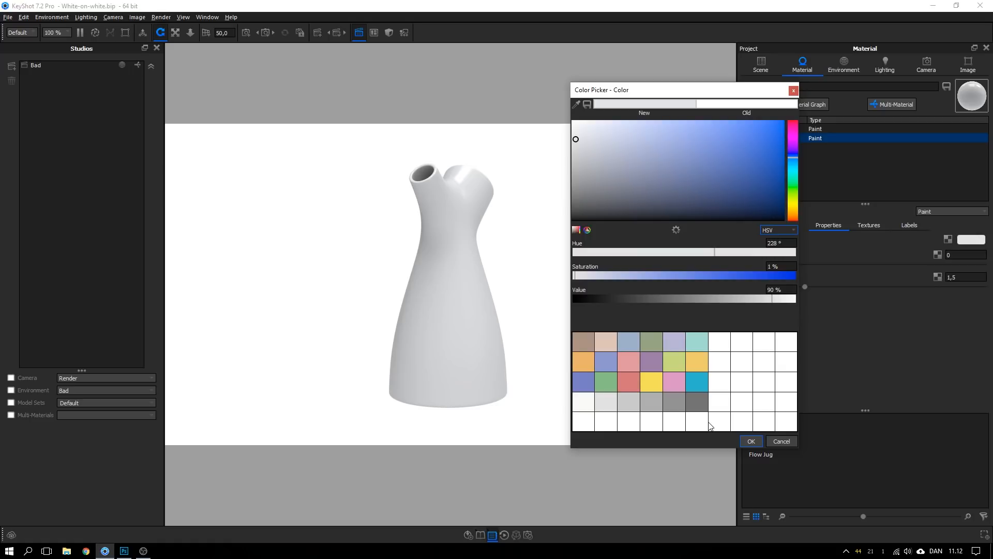
pyautogui.moveTo(689, 427)
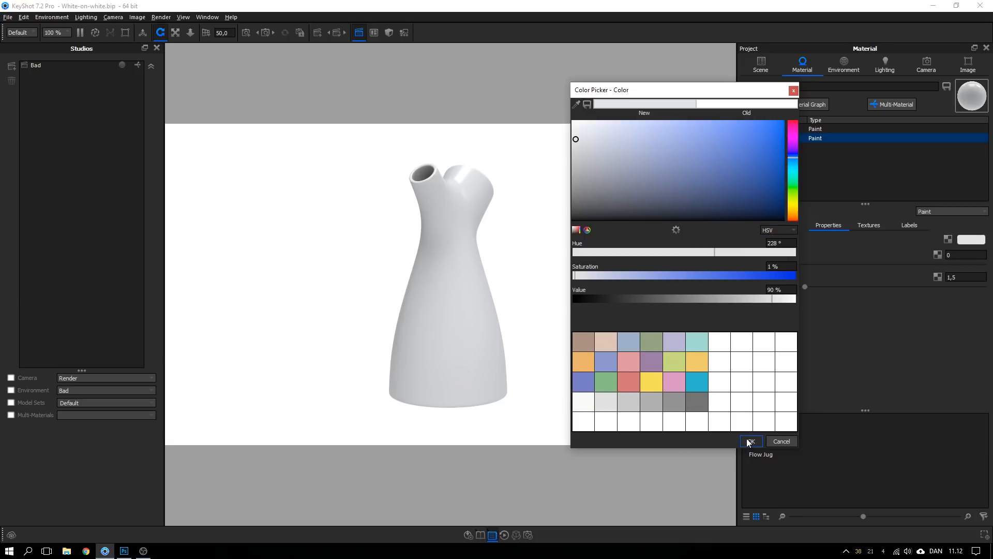
pyautogui.click(751, 441)
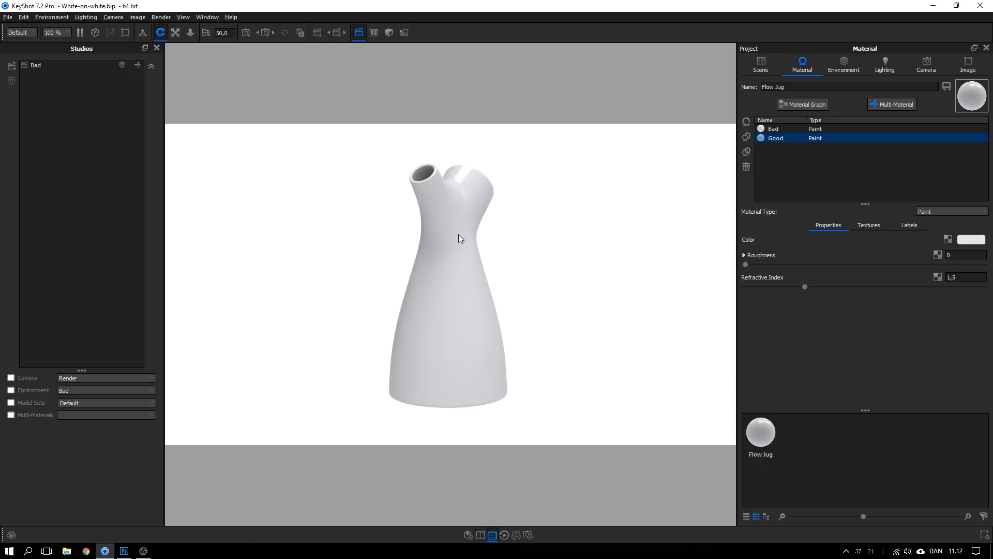
# Add a new environment and set its HDRI Editor background colour to pure white, confirmed.
pyautogui.click(843, 64)
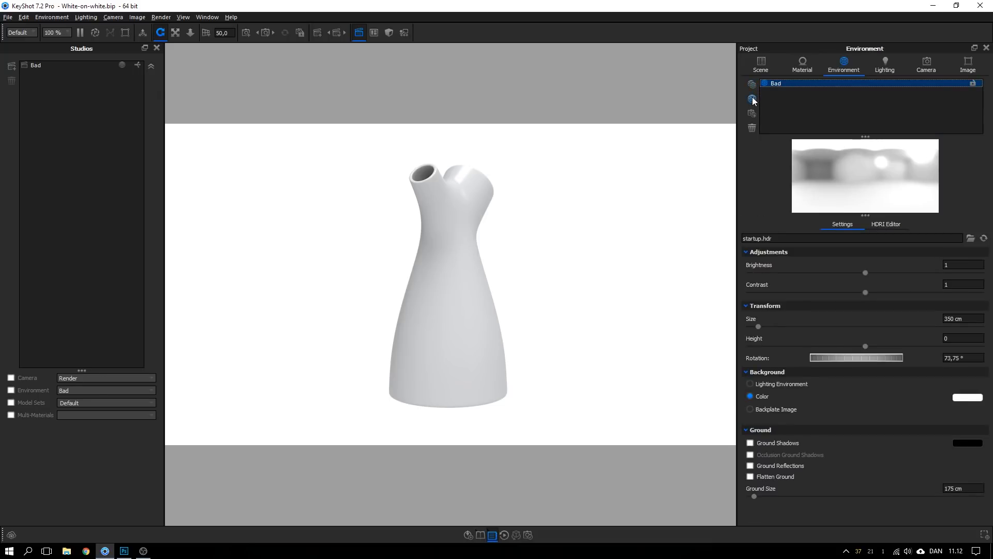
pyautogui.click(752, 98)
pyautogui.write('Good_')
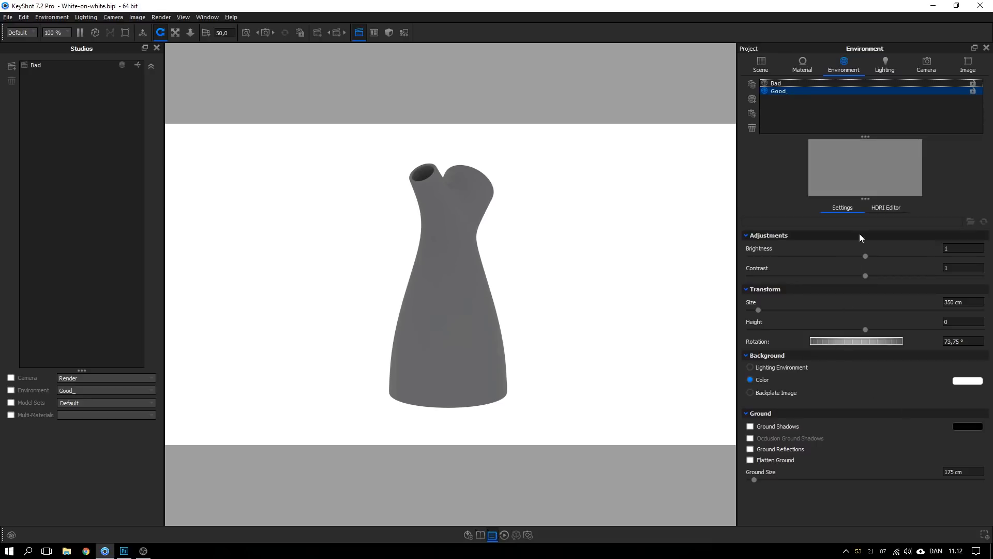
pyautogui.click(886, 207)
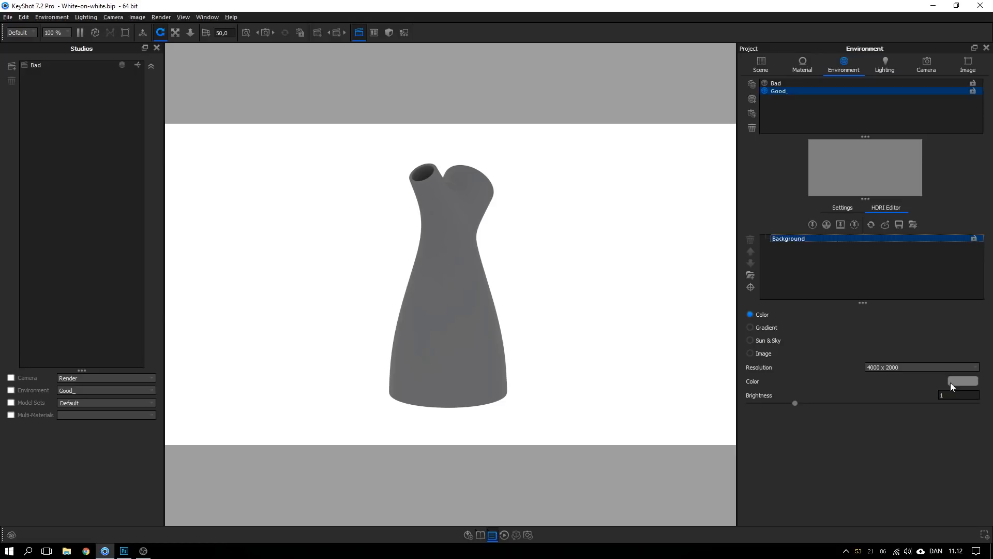
pyautogui.click(961, 381)
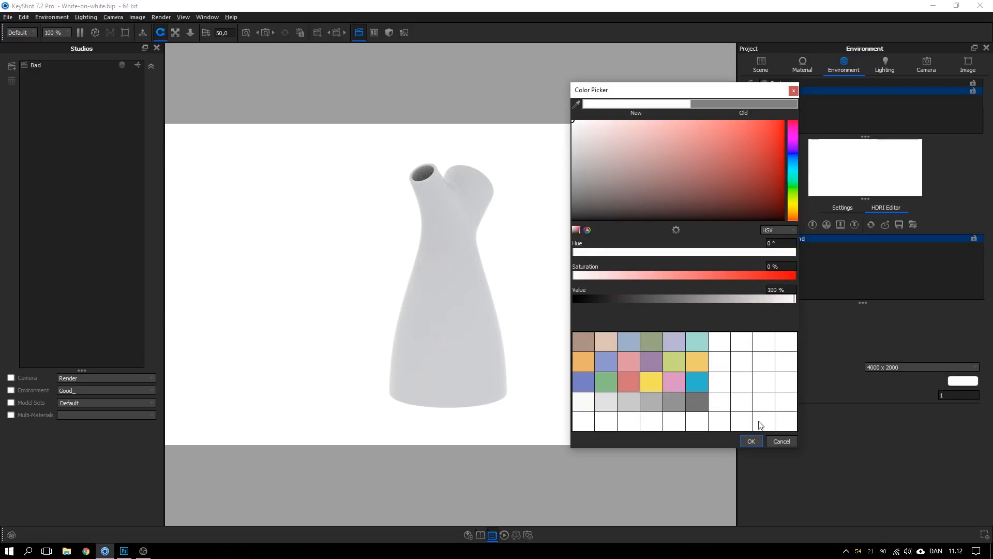
pyautogui.click(750, 440)
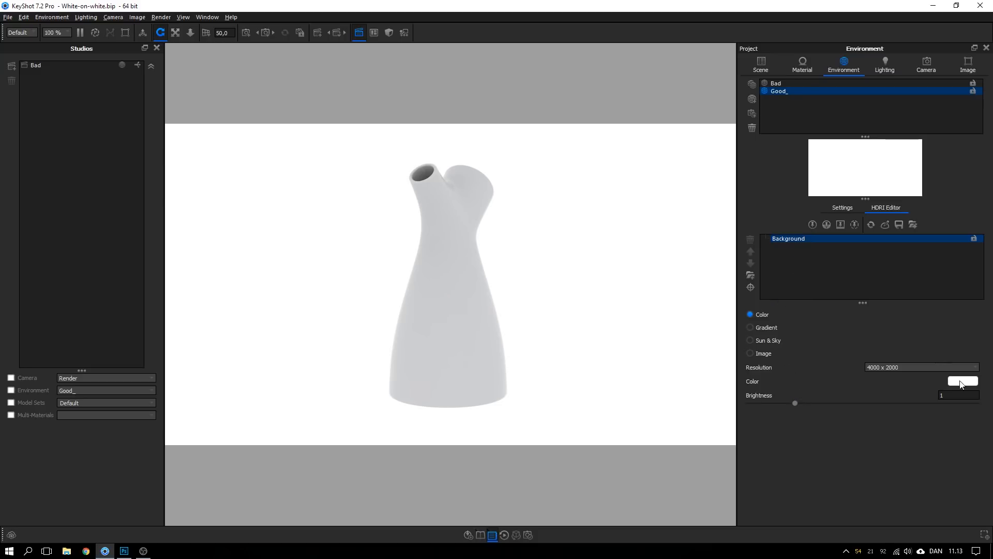
pyautogui.click(962, 381)
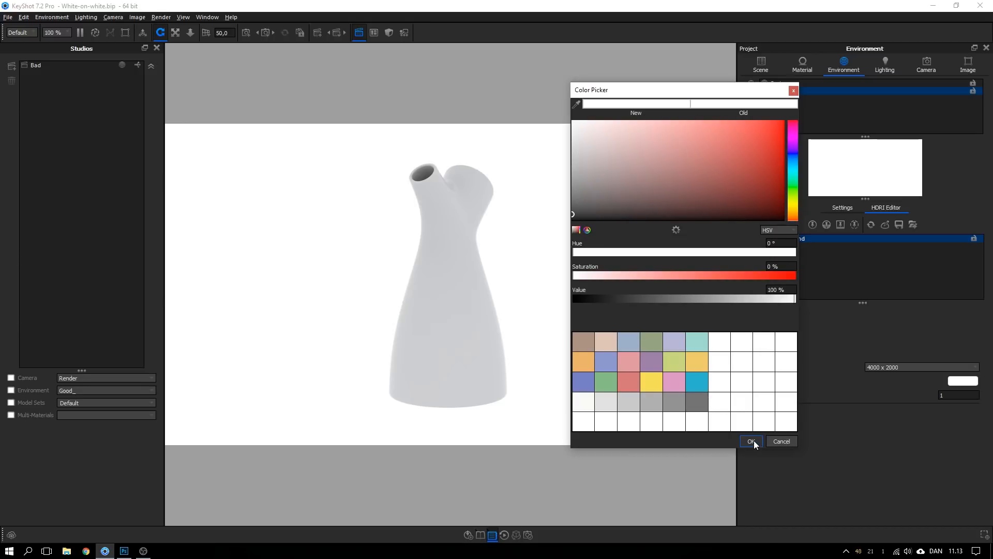
pyautogui.click(750, 442)
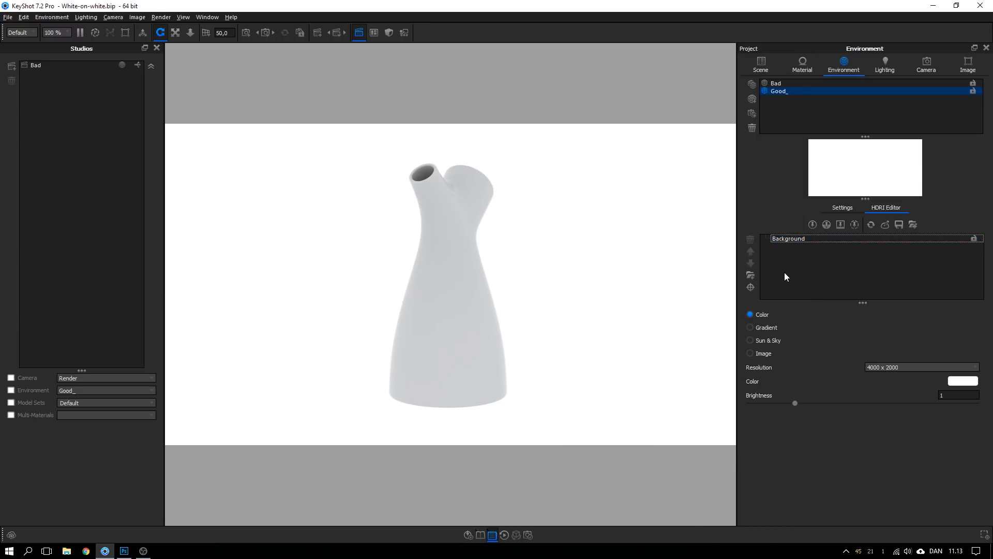
pyautogui.moveTo(783, 272)
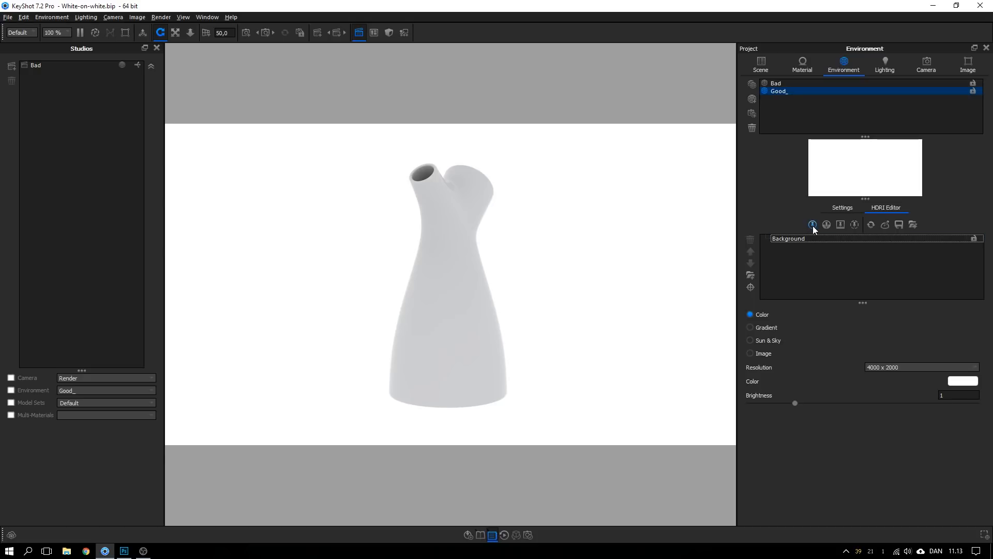
pyautogui.moveTo(813, 225)
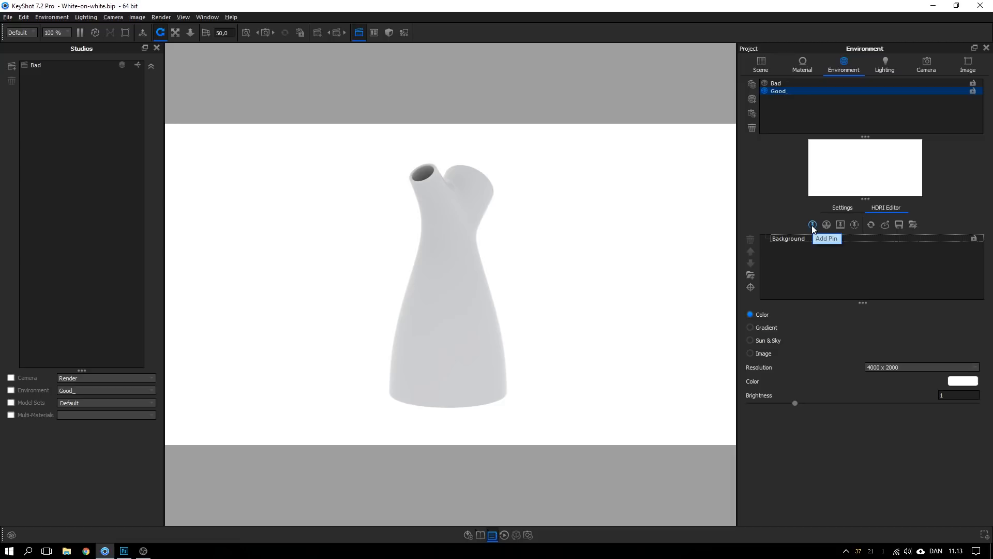
# Add a highlight pin on the jug's side, make it rectangular and size it about 30 by 90.
pyautogui.click(813, 224)
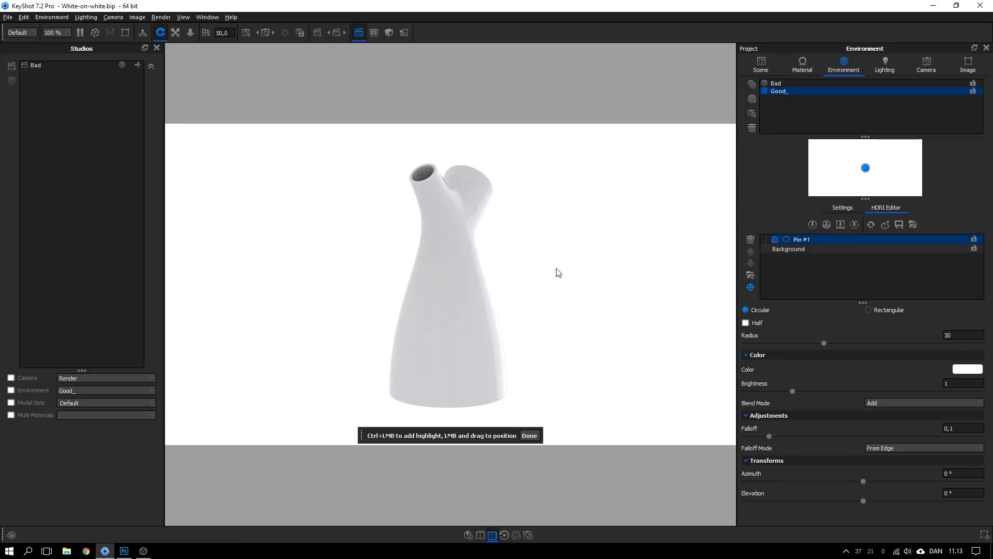
pyautogui.moveTo(865, 167); pyautogui.dragTo(815, 160)
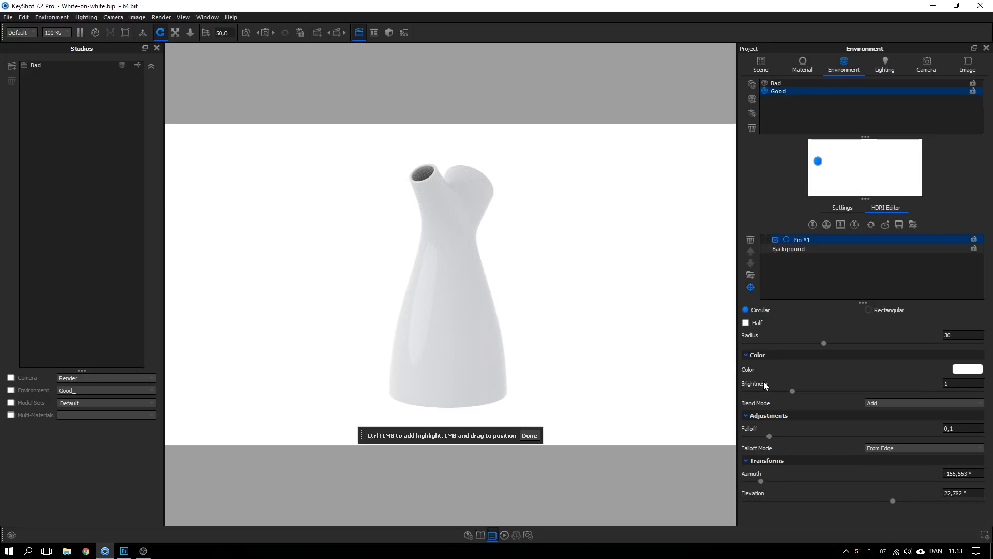
pyautogui.click(867, 307)
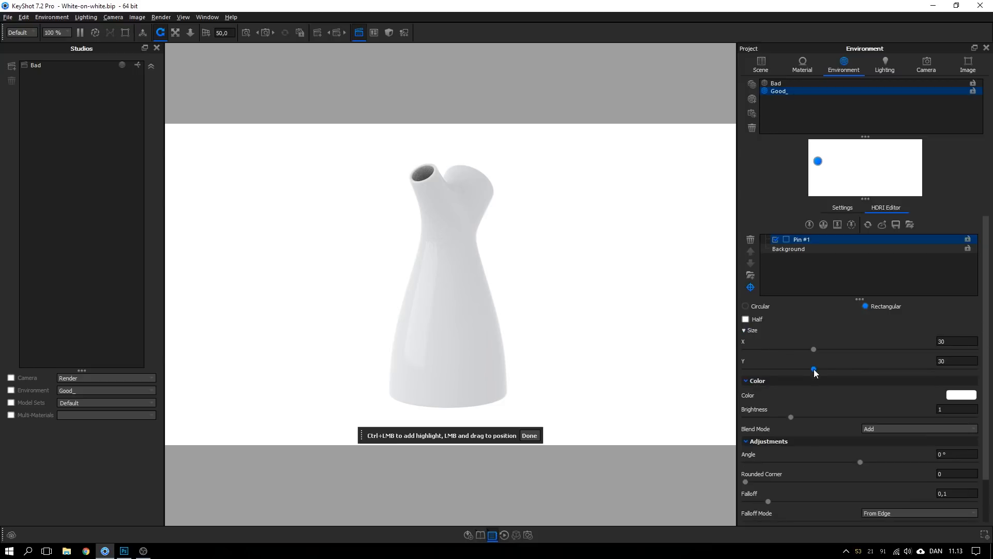
pyautogui.moveTo(814, 368); pyautogui.dragTo(941, 369)
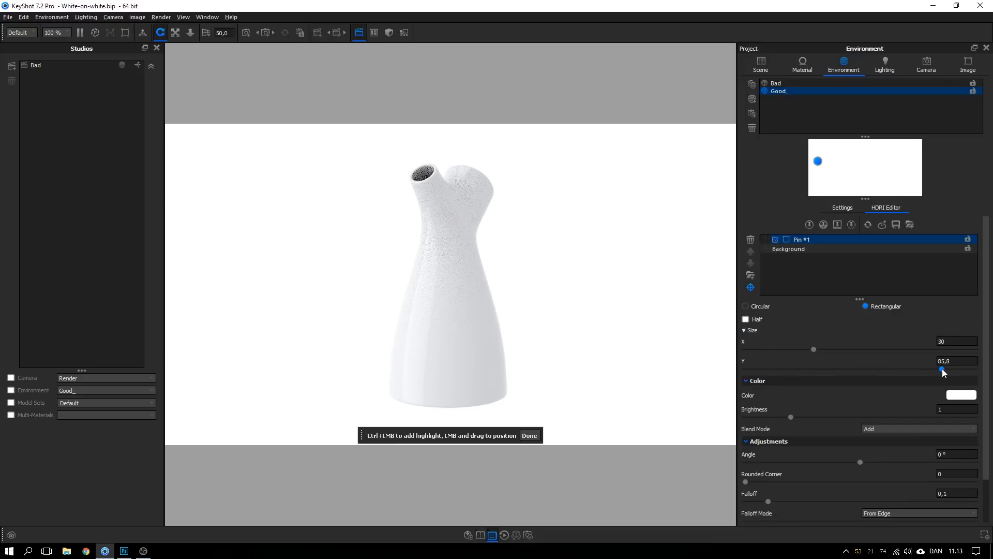
pyautogui.moveTo(940, 370); pyautogui.dragTo(976, 370)
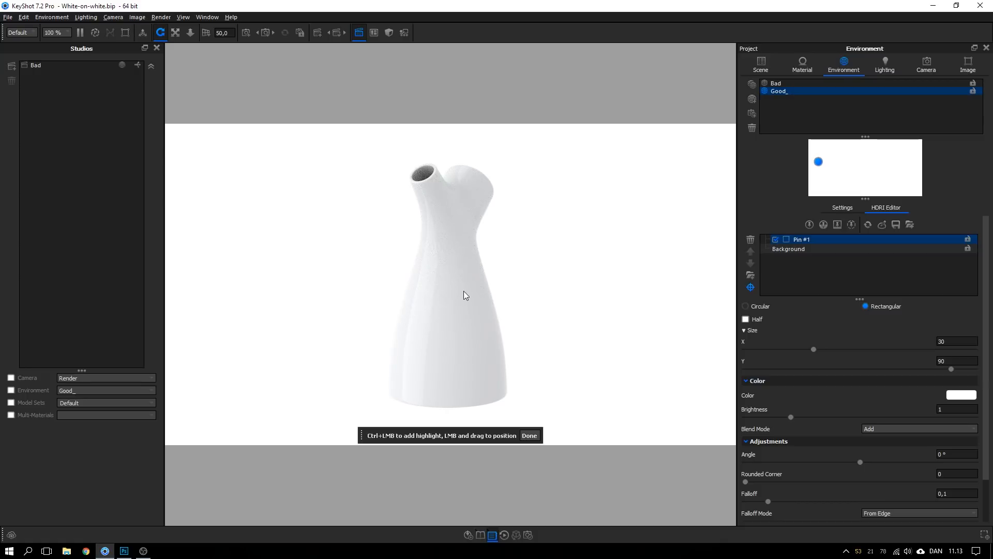
# Place the pin's highlight on the jug in the render and give the pin quadratic falloff.
pyautogui.click(436, 269)
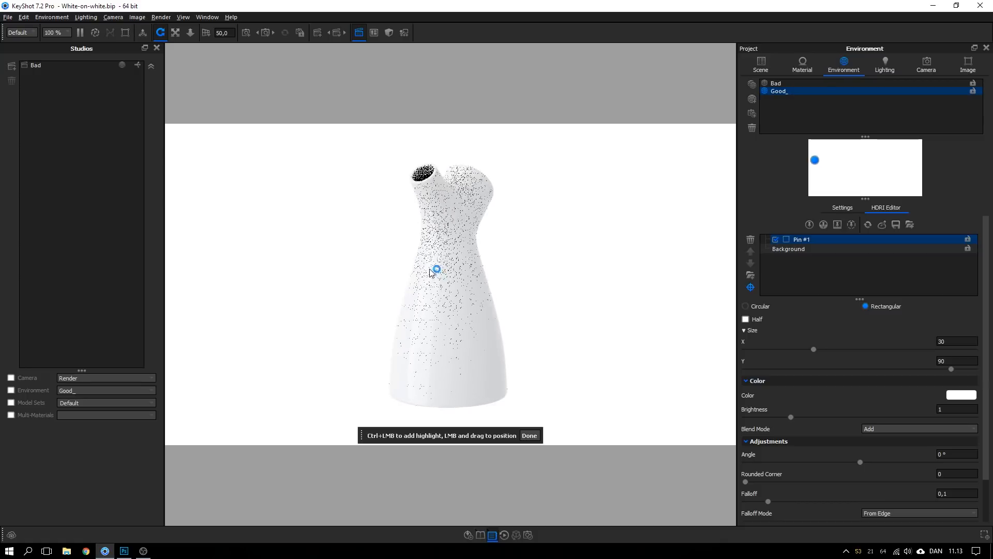
pyautogui.moveTo(436, 269); pyautogui.dragTo(438, 227)
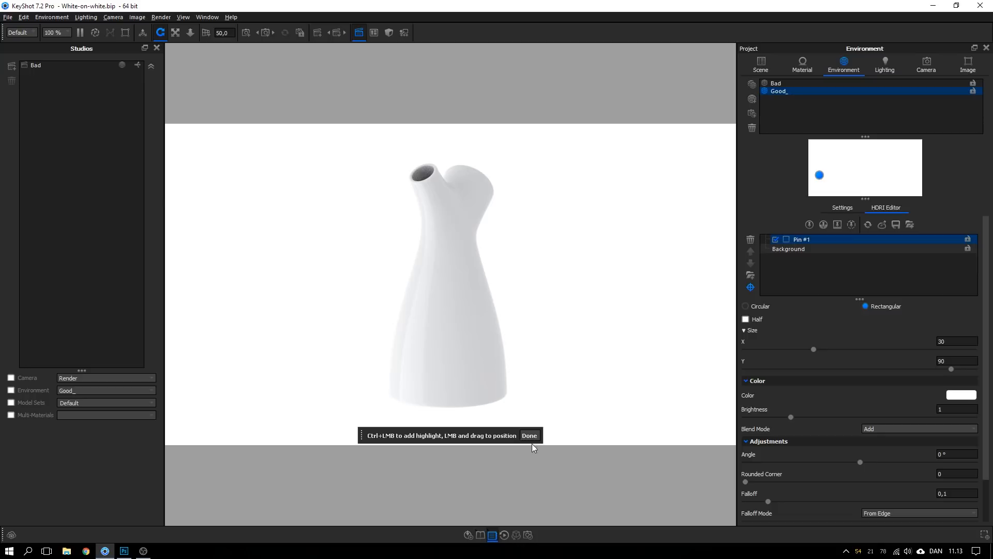
pyautogui.click(529, 436)
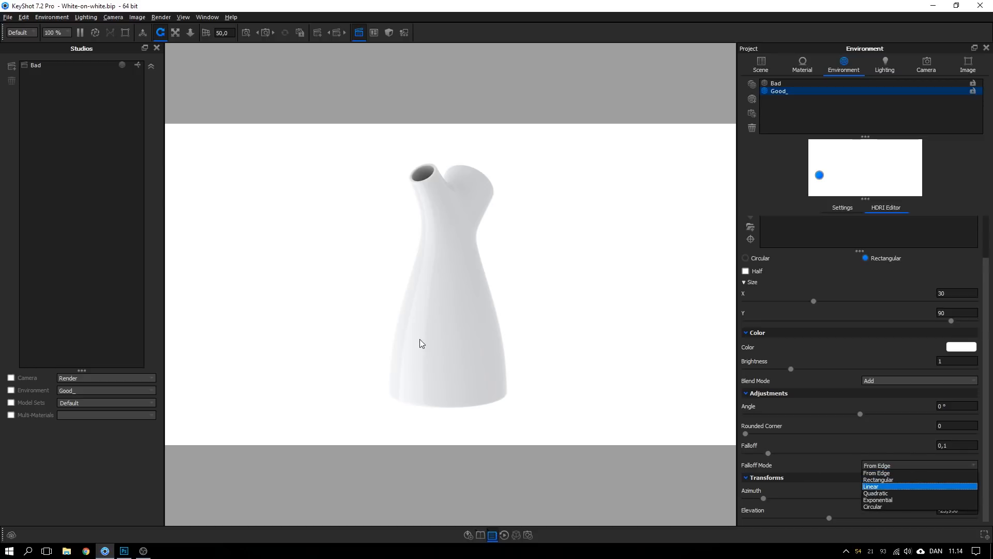
pyautogui.moveTo(830, 481)
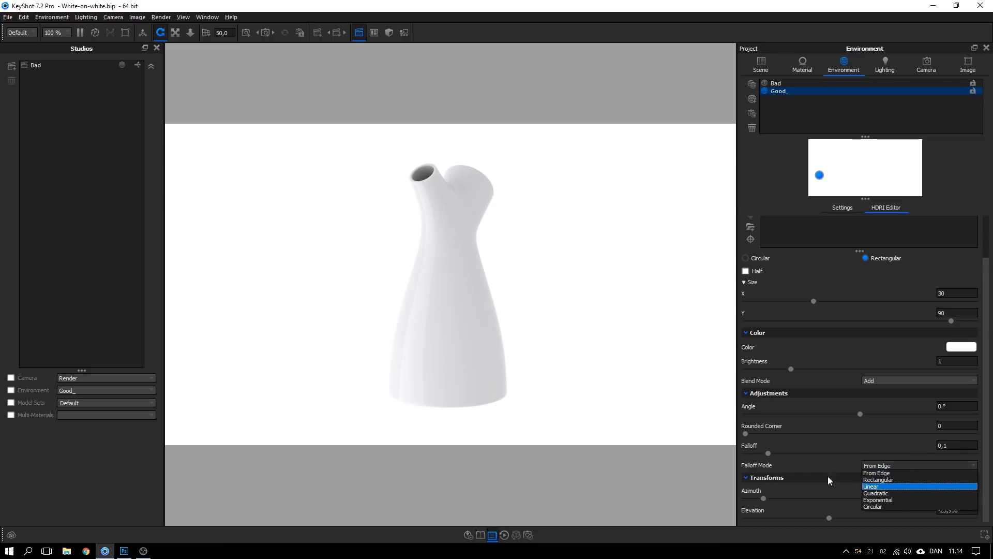
pyautogui.click(876, 492)
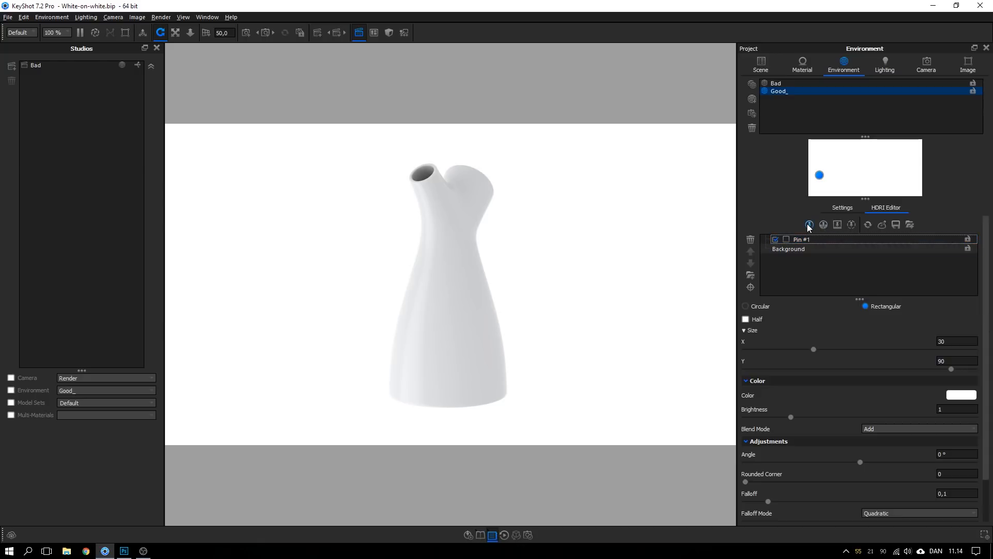
# Duplicate Pin #1 to create Pin #2, briefly checking the Camera tab.
pyautogui.rightClick(800, 239)
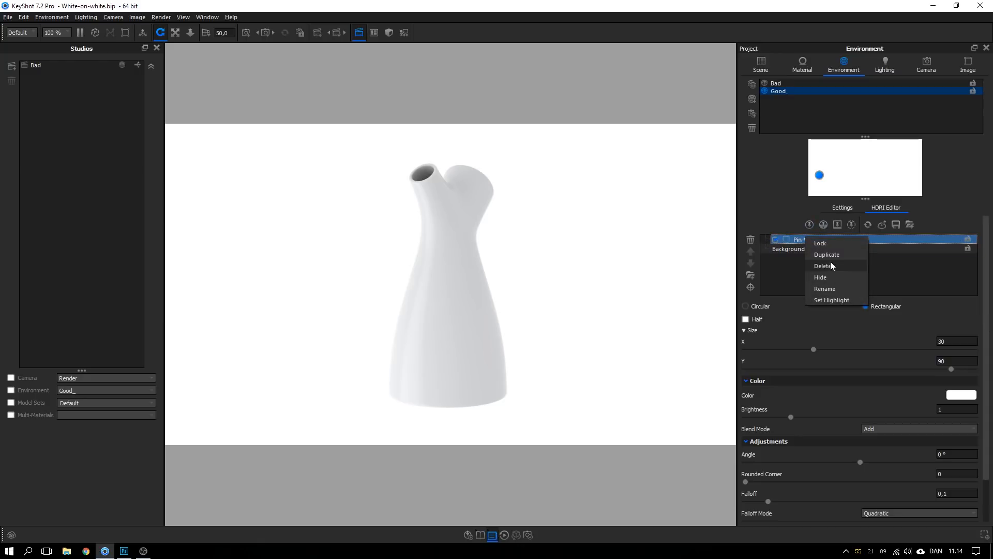
pyautogui.click(827, 255)
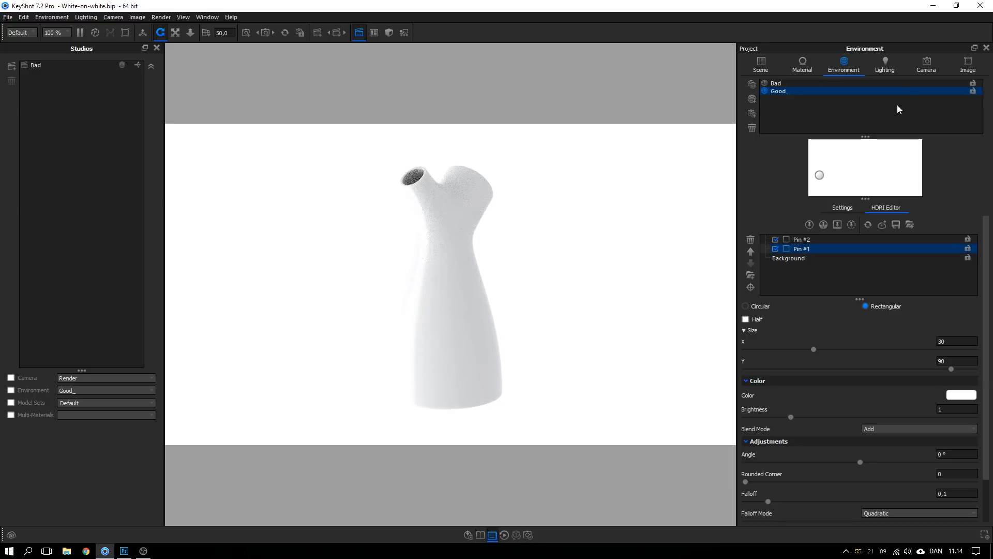
pyautogui.click(925, 64)
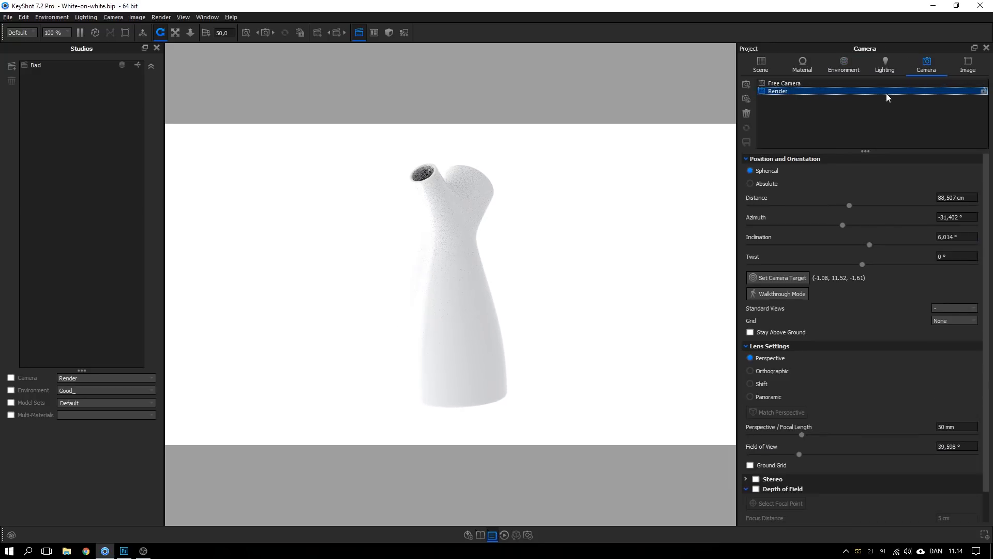
pyautogui.click(843, 64)
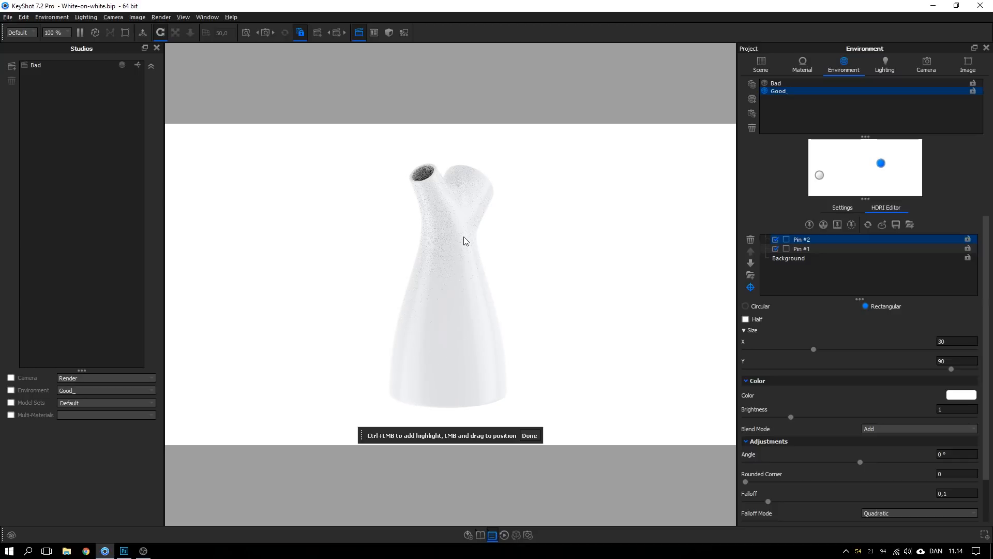
# Turn the HDRI background black and widen Pin #2 to 48.5 by 90.
pyautogui.click(789, 258)
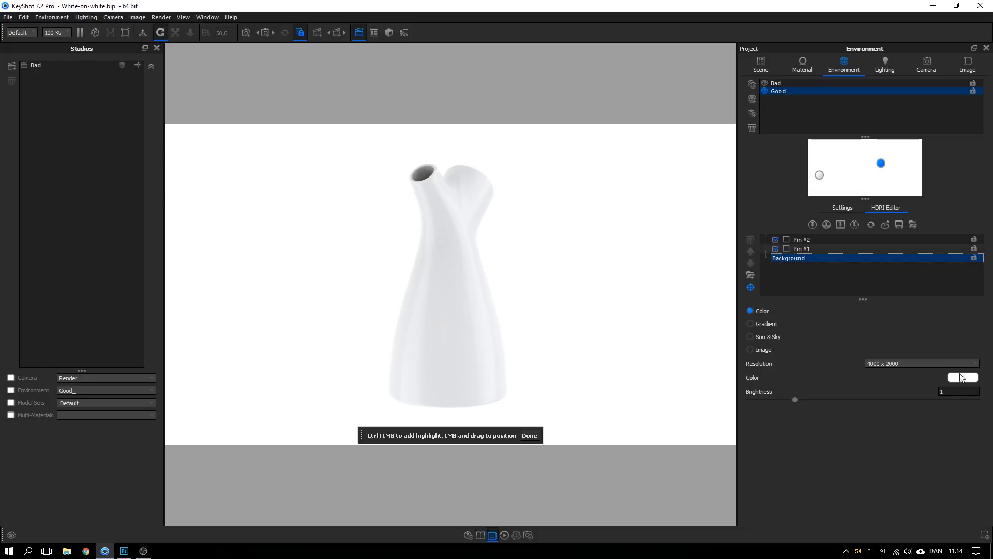
pyautogui.click(959, 377)
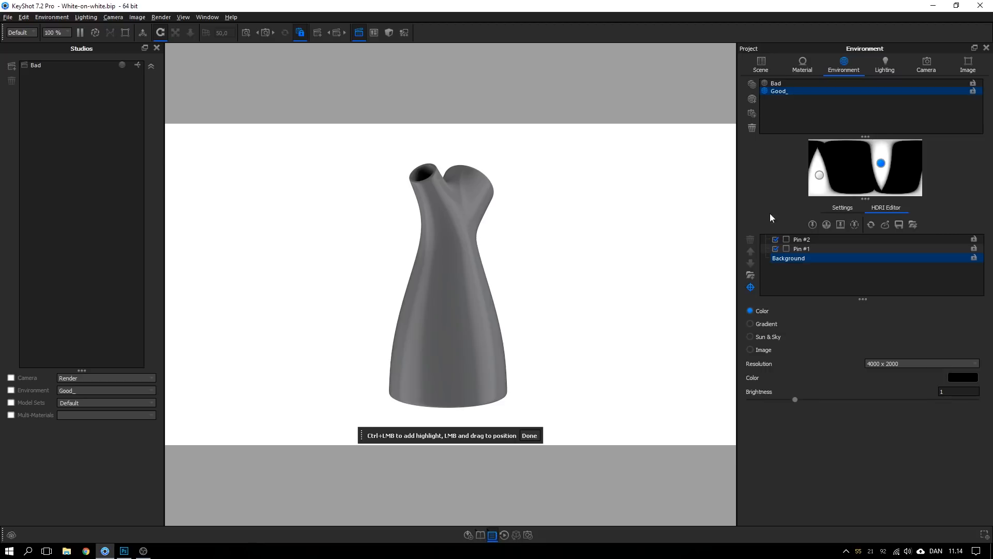
pyautogui.click(801, 239)
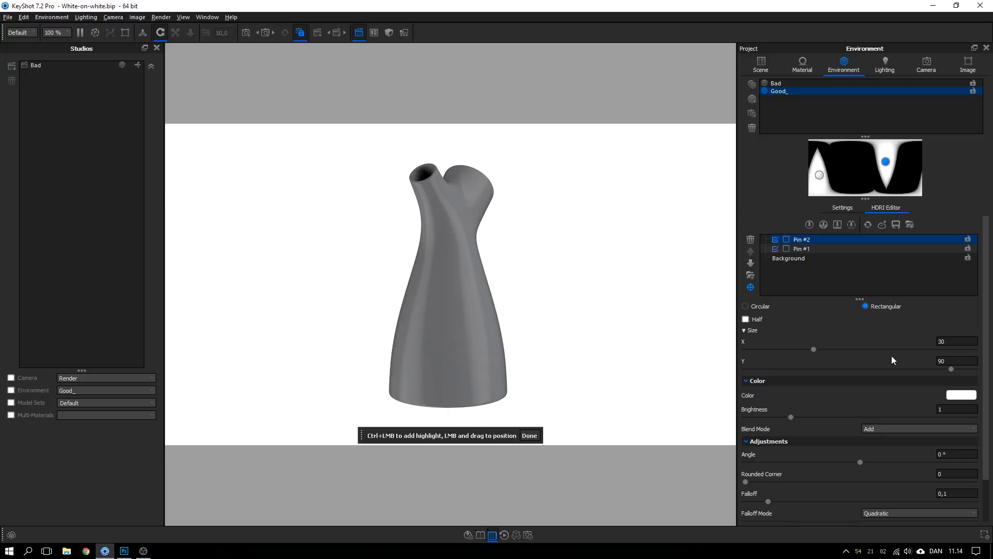
pyautogui.moveTo(814, 349); pyautogui.dragTo(857, 349)
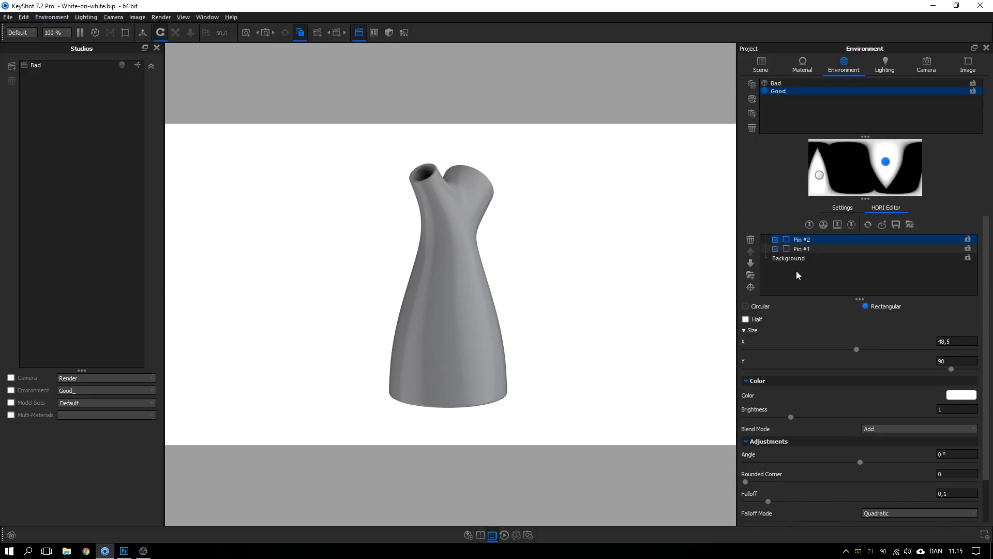
# Return the HDRI background to white and lower its brightness to 0.845.
pyautogui.click(789, 258)
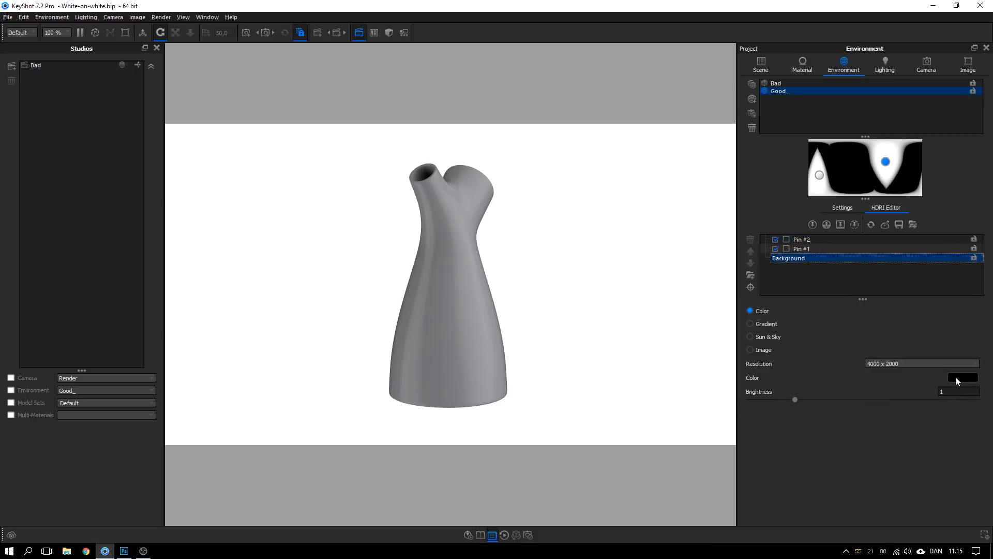
pyautogui.click(962, 378)
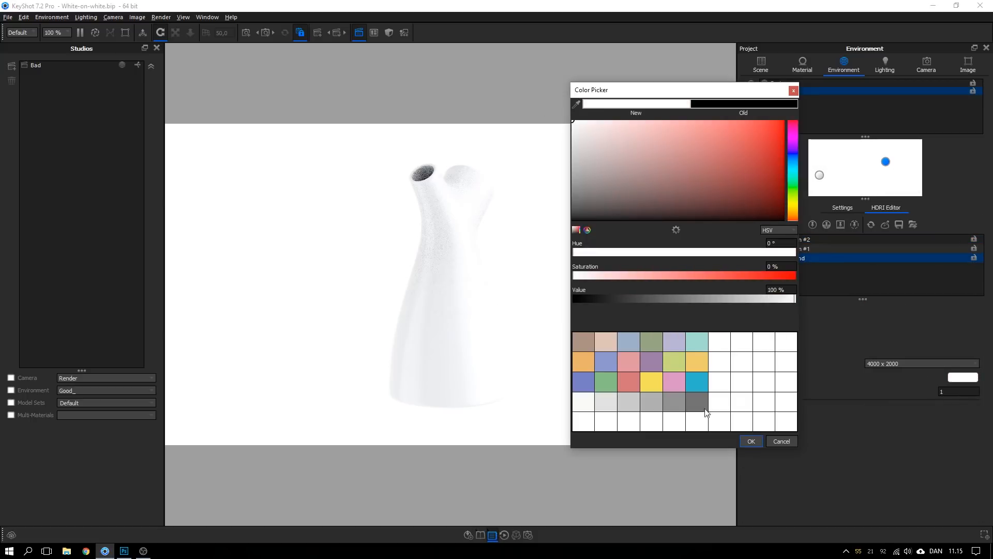
pyautogui.click(750, 440)
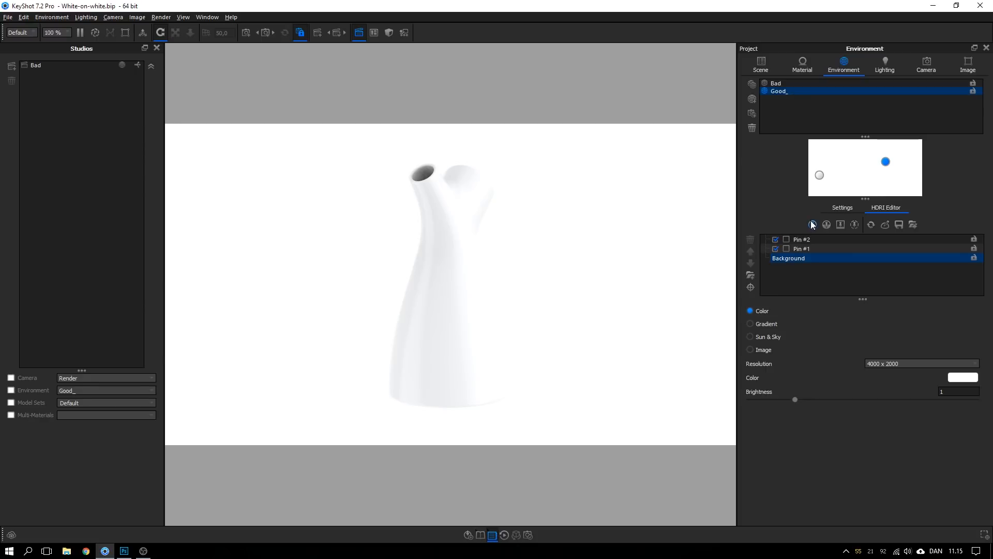
pyautogui.click(960, 377)
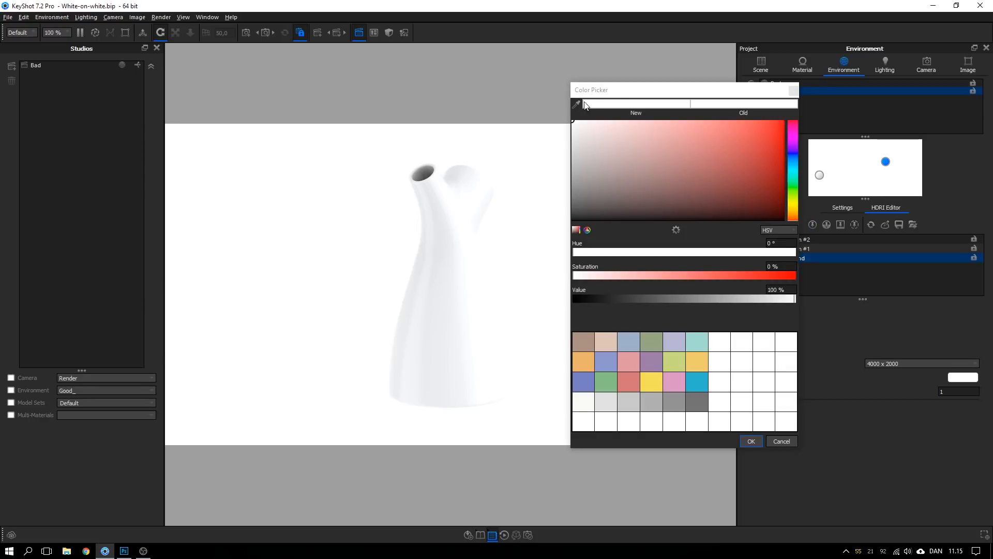
pyautogui.click(577, 105)
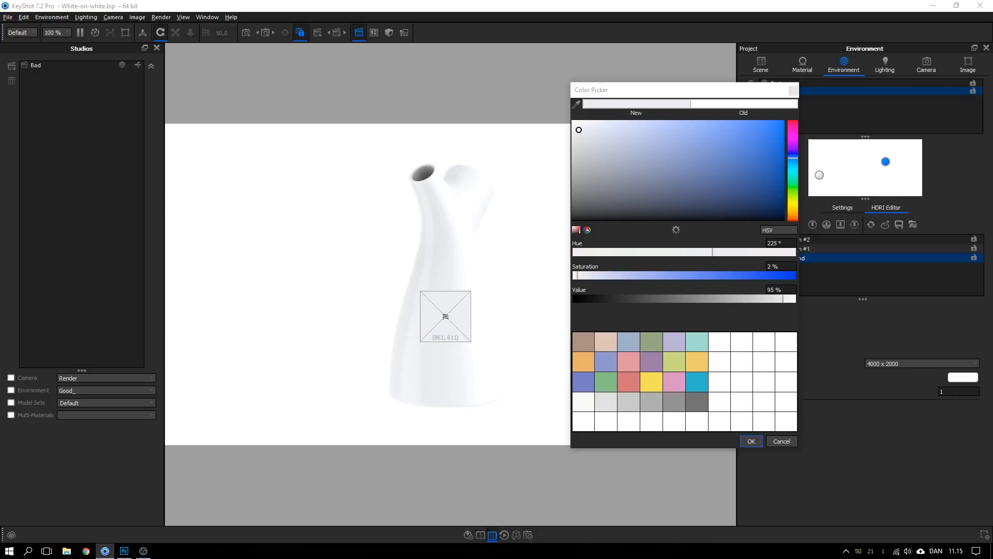
pyautogui.click(751, 441)
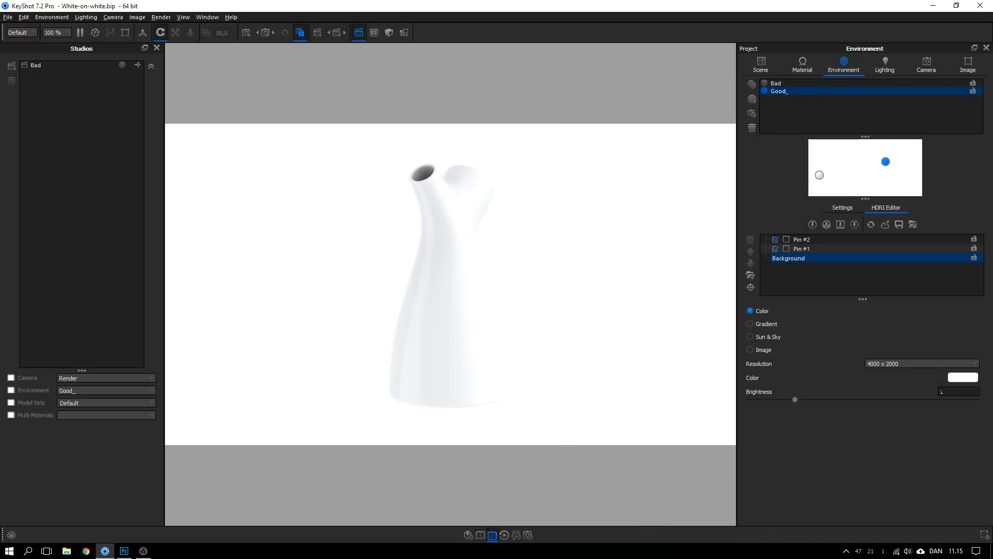
pyautogui.moveTo(795, 400); pyautogui.dragTo(785, 400)
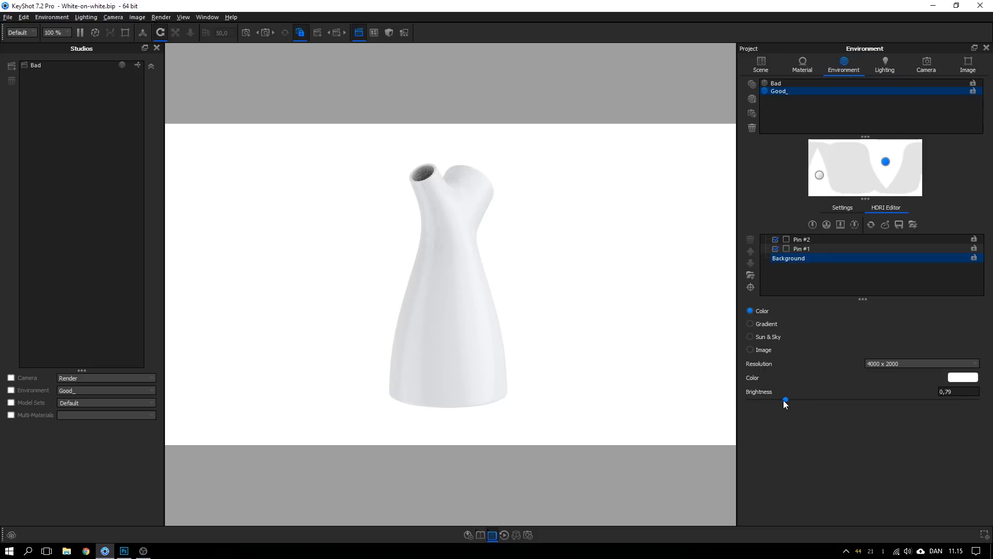
pyautogui.moveTo(785, 400); pyautogui.dragTo(789, 400)
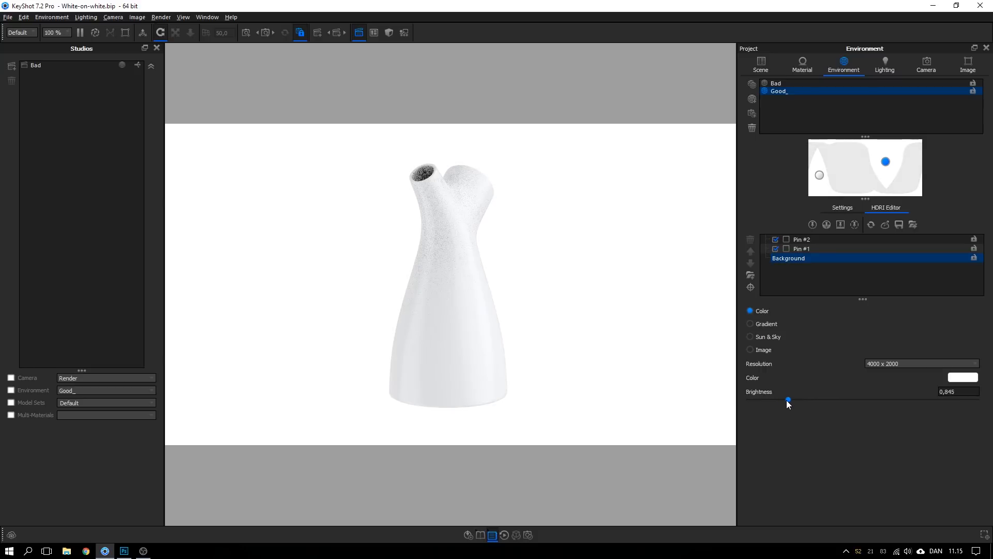
# With the background colour picker reopened, eyedropper-sample tones across the jug's neck and body.
pyautogui.click(960, 378)
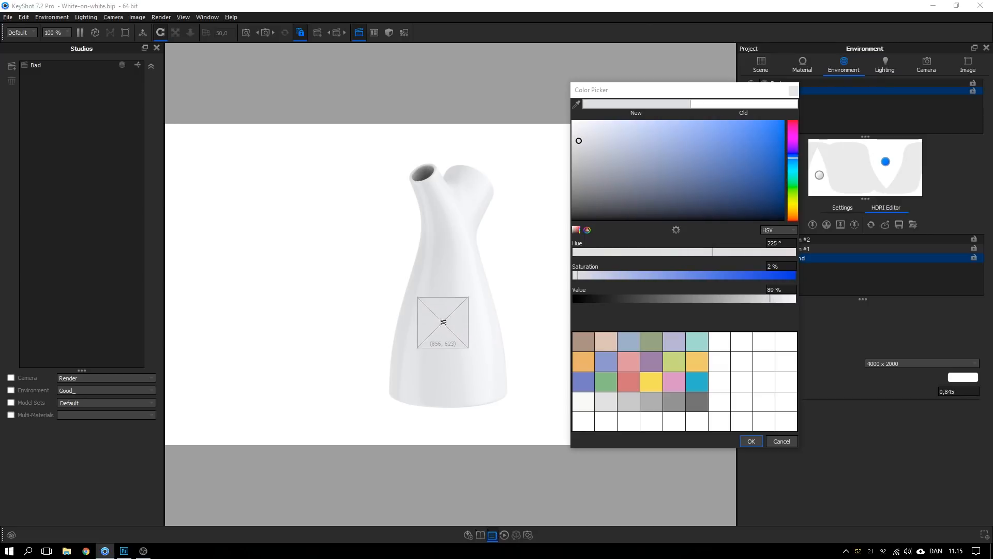
pyautogui.moveTo(443, 323); pyautogui.dragTo(444, 315)
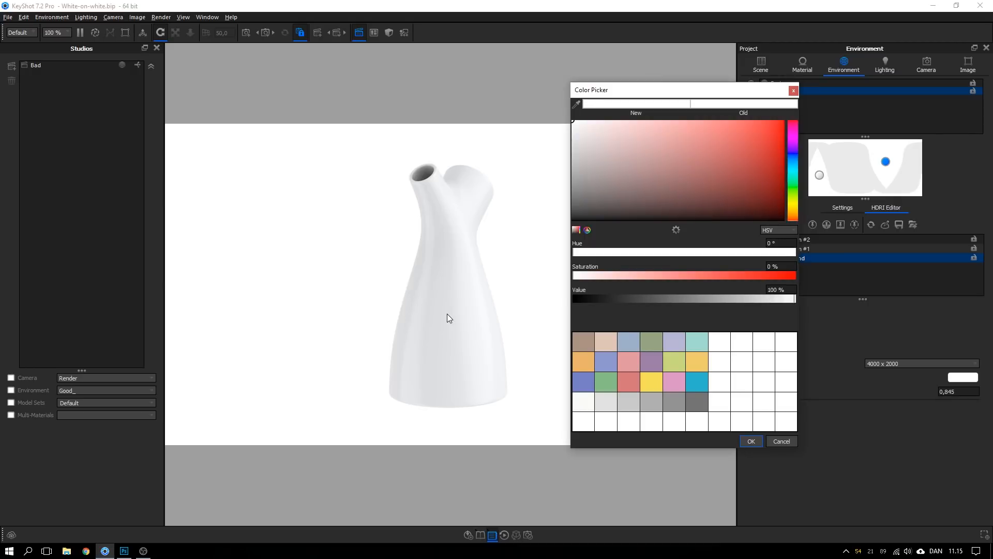
pyautogui.moveTo(567, 110)
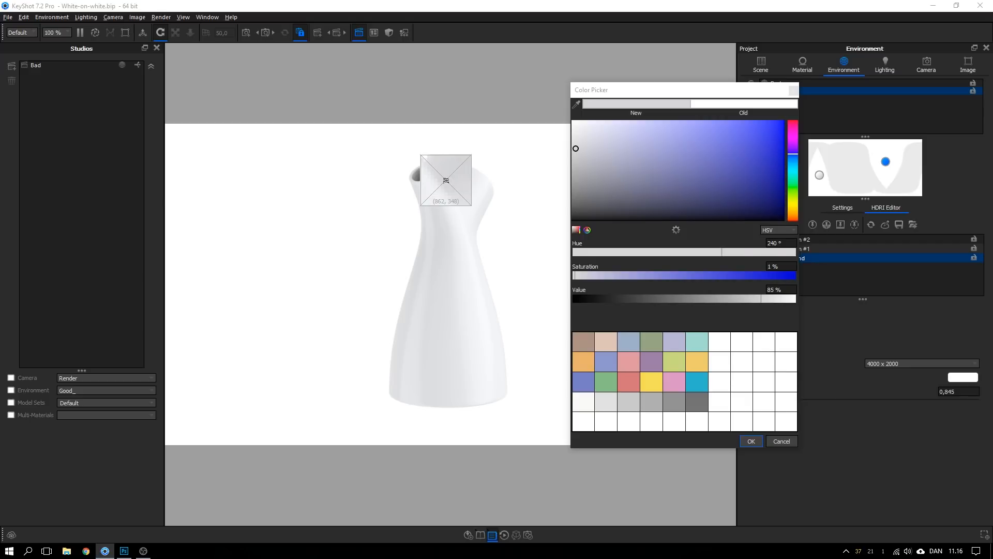
pyautogui.moveTo(575, 148); pyautogui.dragTo(578, 137)
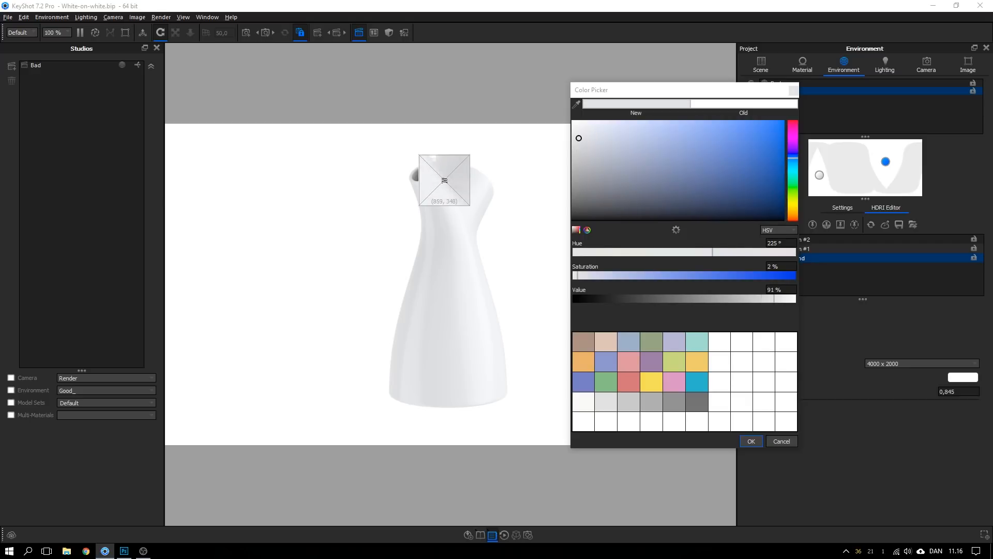
pyautogui.moveTo(444, 179); pyautogui.dragTo(415, 348)
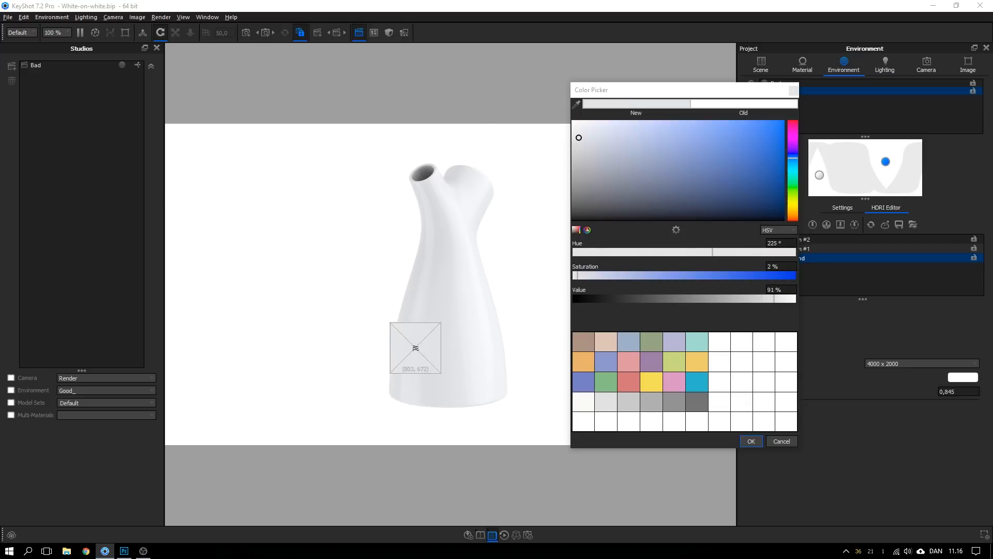
pyautogui.moveTo(415, 347); pyautogui.dragTo(406, 361)
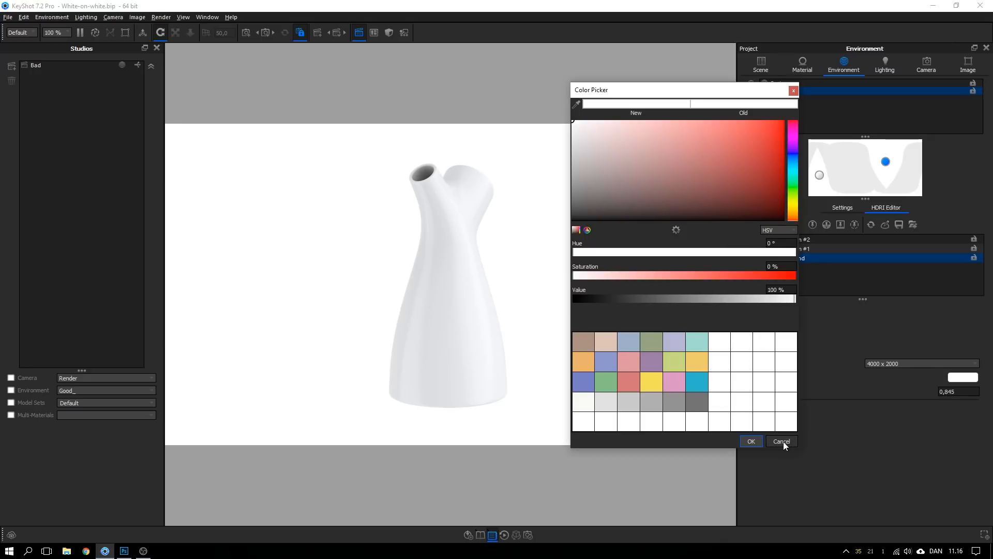
# Cancel the sampled colour, toggle Pin #1 to compare lighting, and set Pin #2 brightness to 1.05.
pyautogui.click(780, 440)
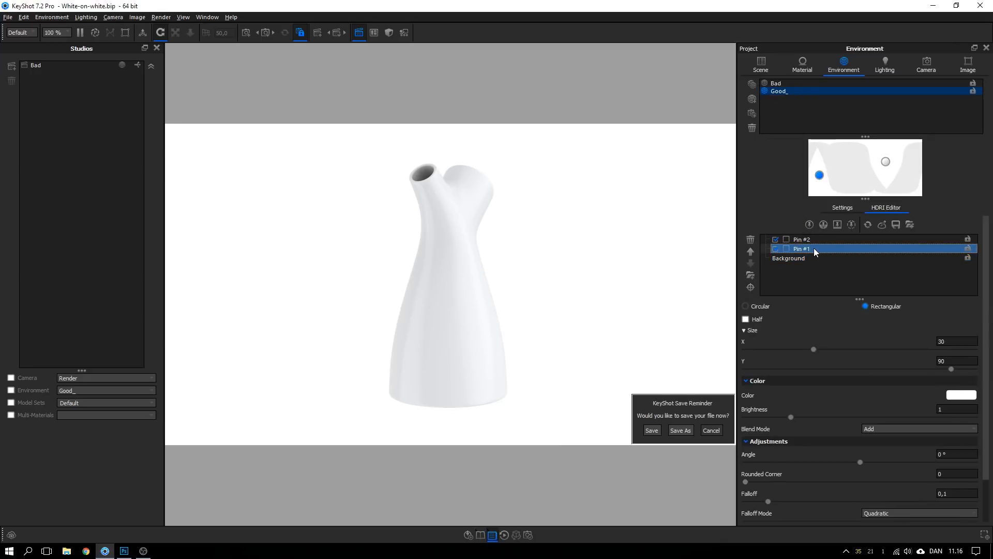
pyautogui.click(774, 248)
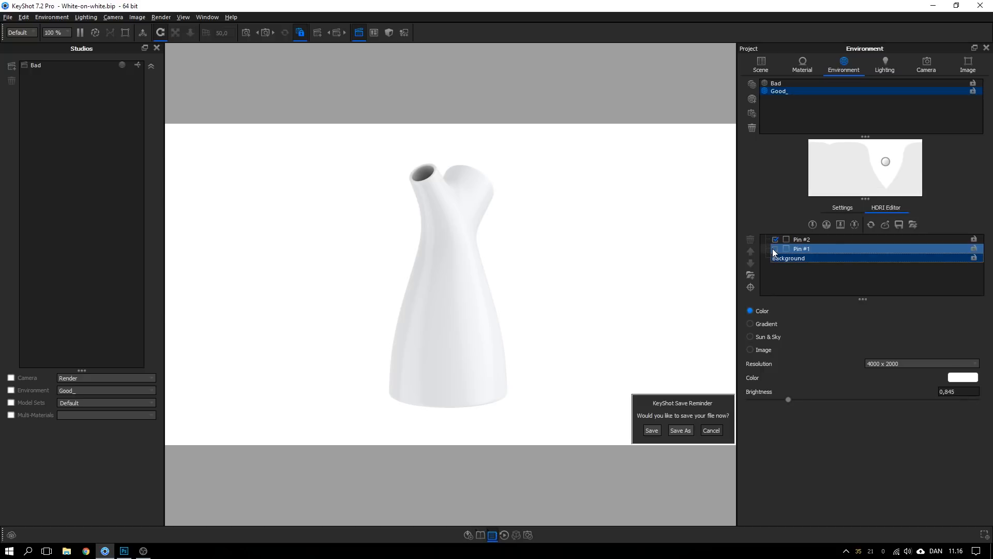
pyautogui.click(775, 248)
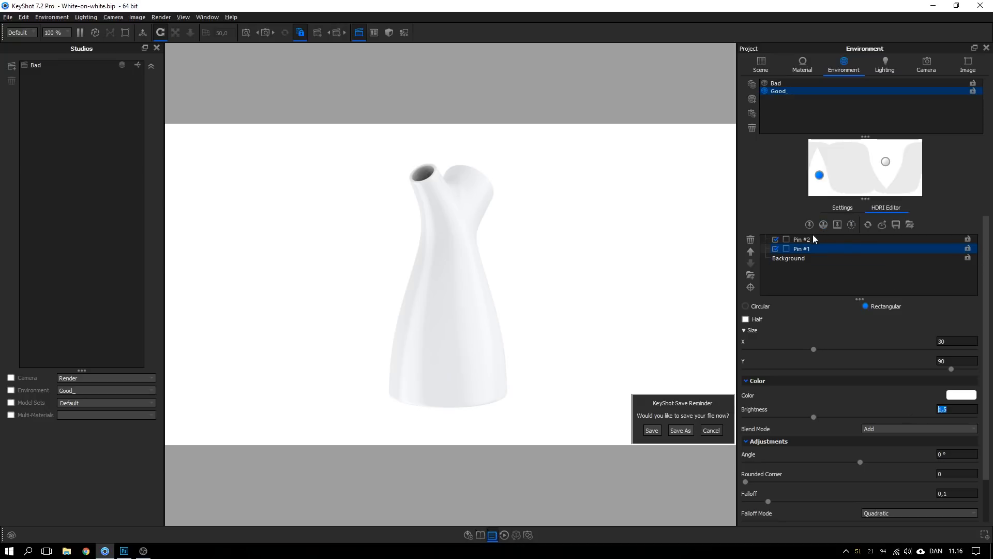
pyautogui.click(801, 239)
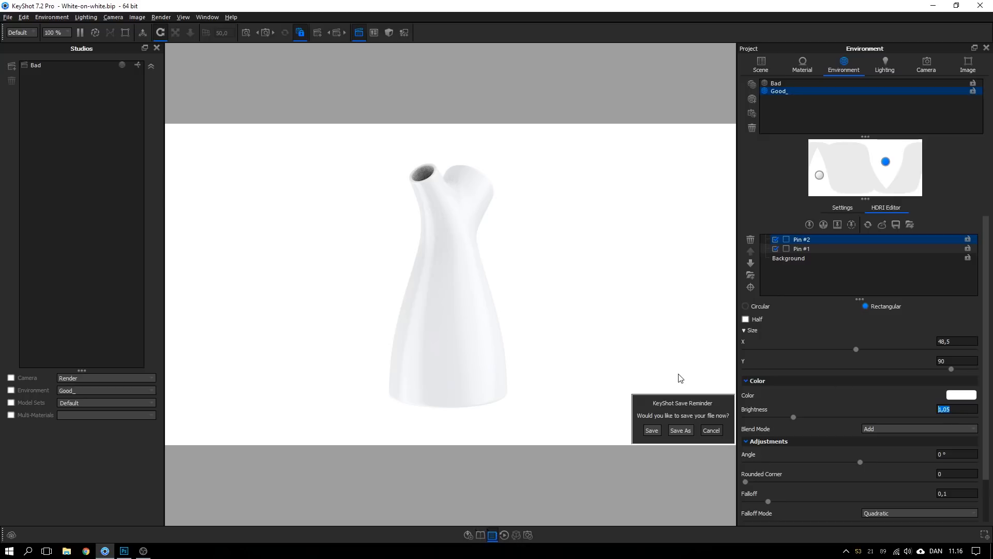
pyautogui.click(960, 394)
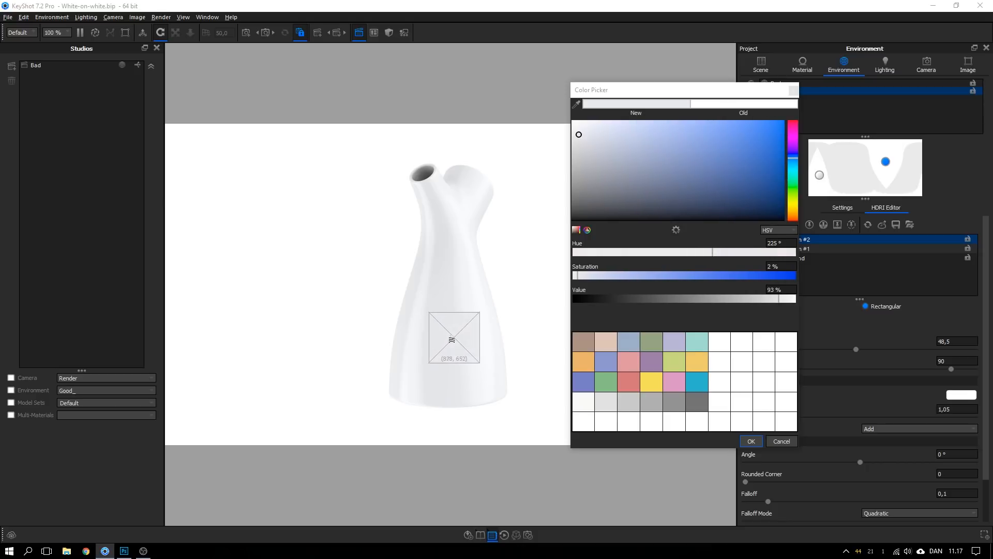
# Set the pin colour to pure white and confirm it.
pyautogui.moveTo(706, 251); pyautogui.dragTo(573, 251)
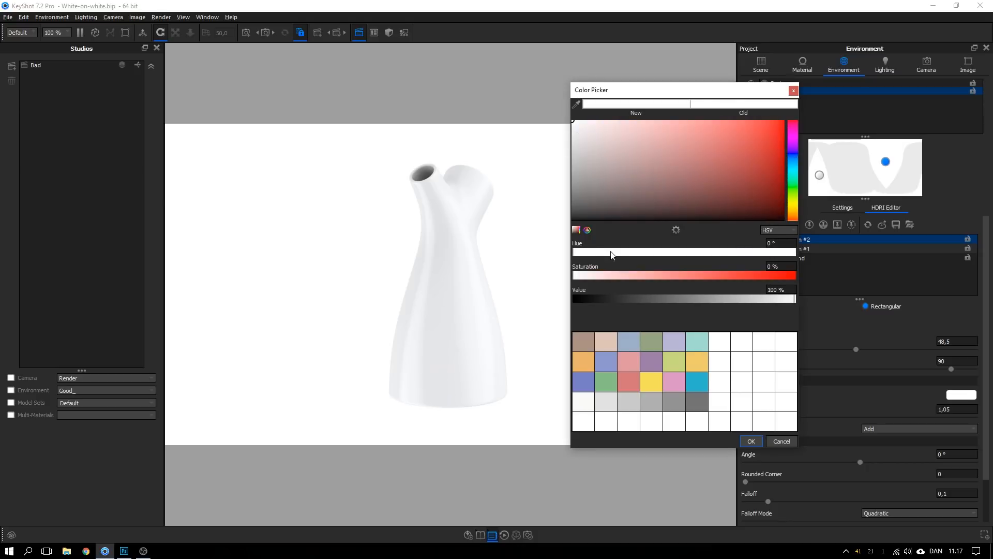
pyautogui.moveTo(573, 251); pyautogui.dragTo(720, 251)
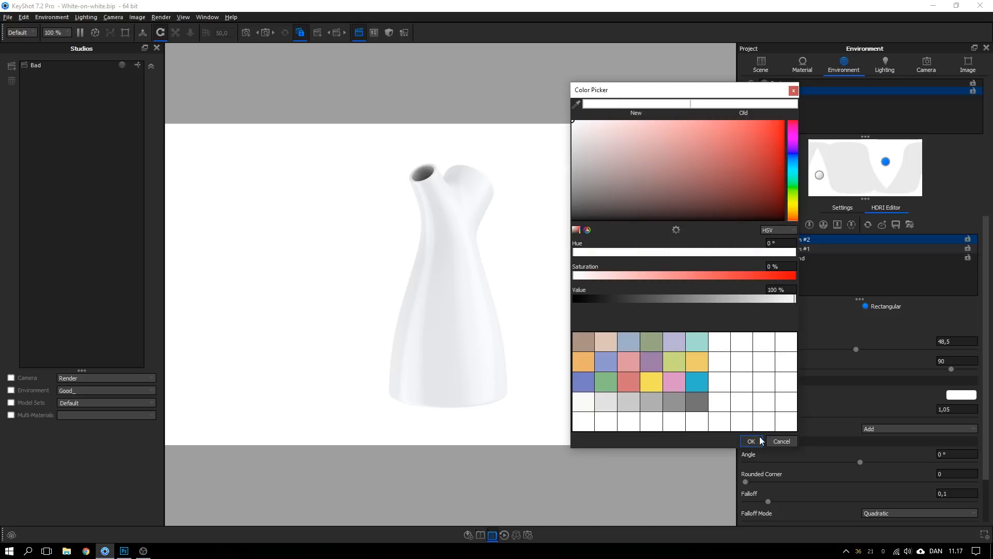
pyautogui.click(750, 442)
pyautogui.write('1')
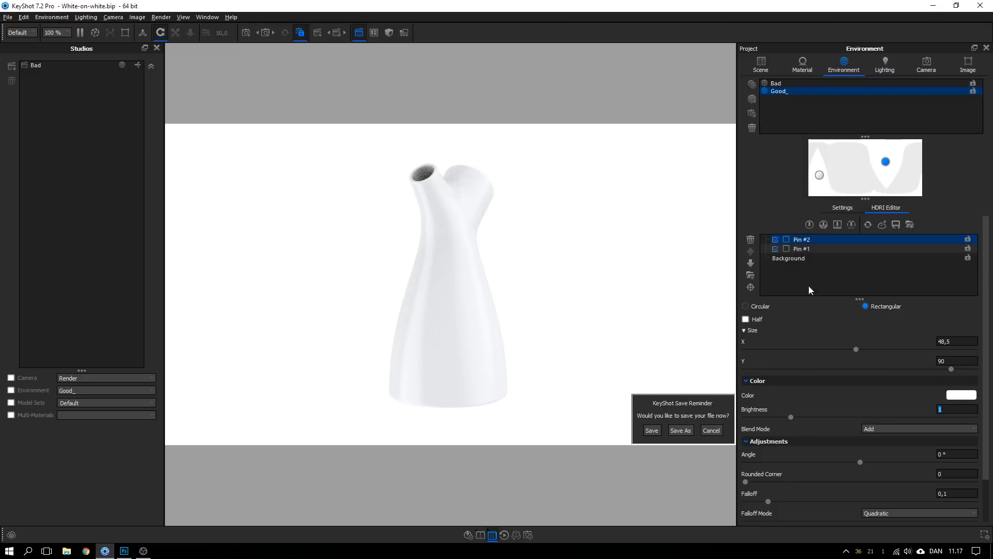
# Review the Background and Pin #1, set Pin #2 brightness to 1.1, and start resampling its colour.
pyautogui.click(789, 258)
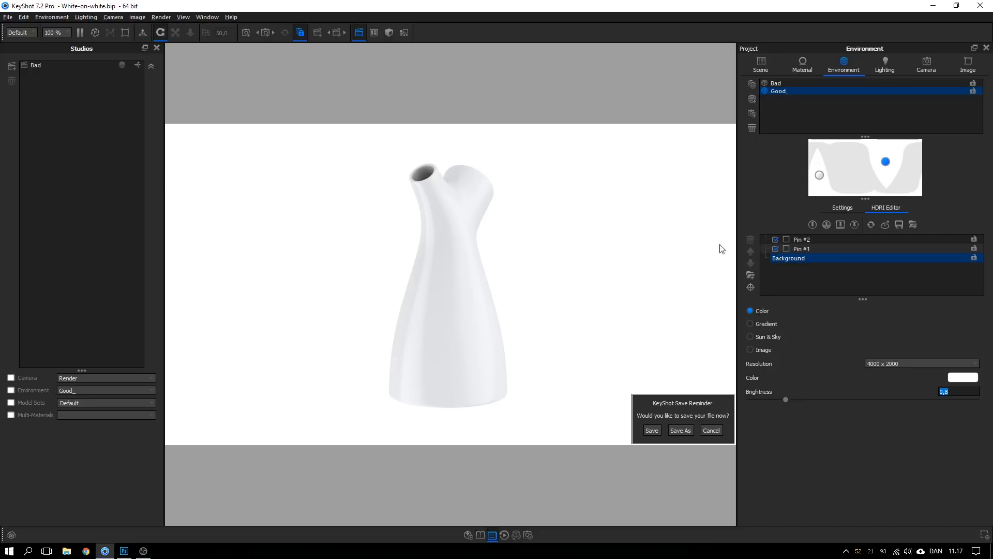
pyautogui.click(801, 248)
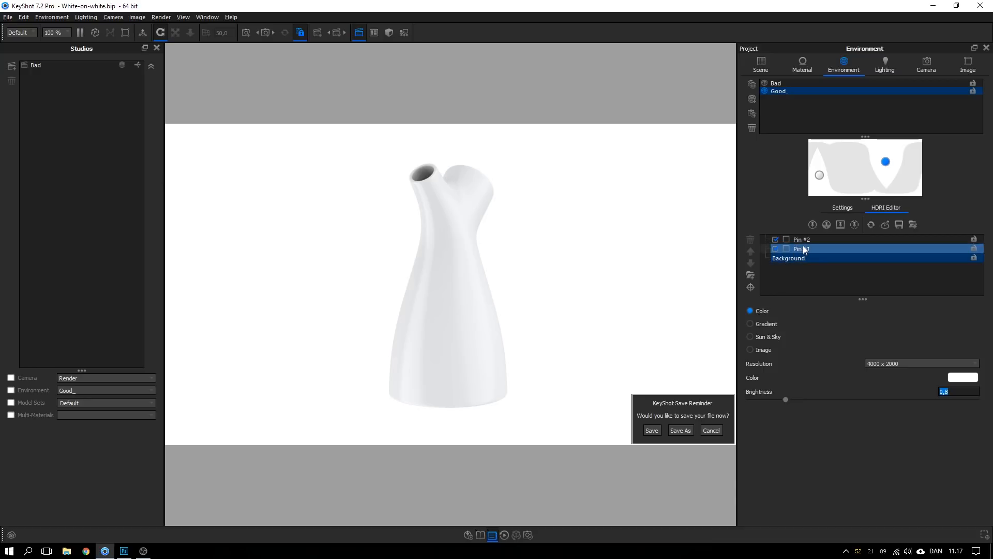
pyautogui.click(775, 248)
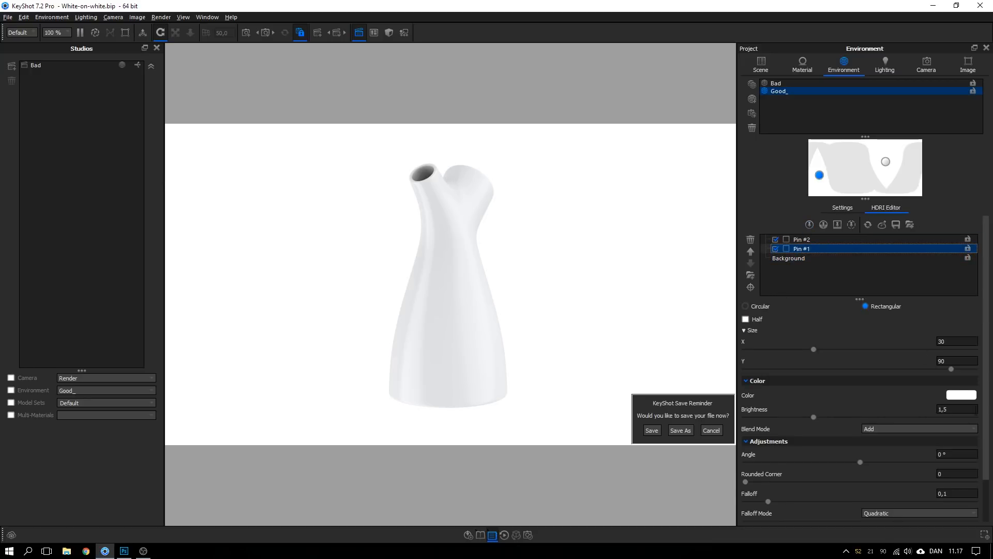
pyautogui.click(801, 239)
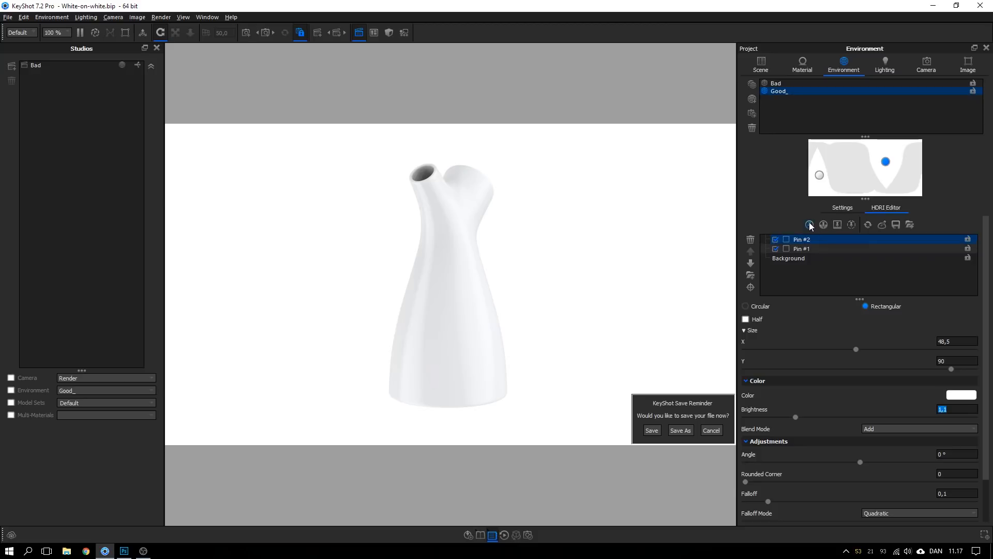
pyautogui.click(960, 394)
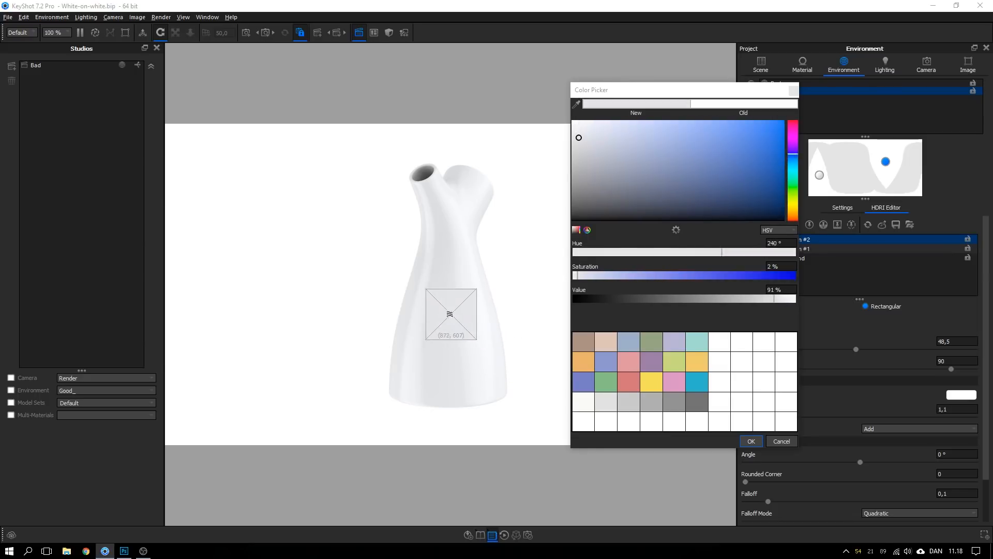
# Sample a colour from the jug, raise Pin #1 brightness to 1.7, and cancel the Save Reminder.
pyautogui.moveTo(450, 314); pyautogui.dragTo(432, 343)
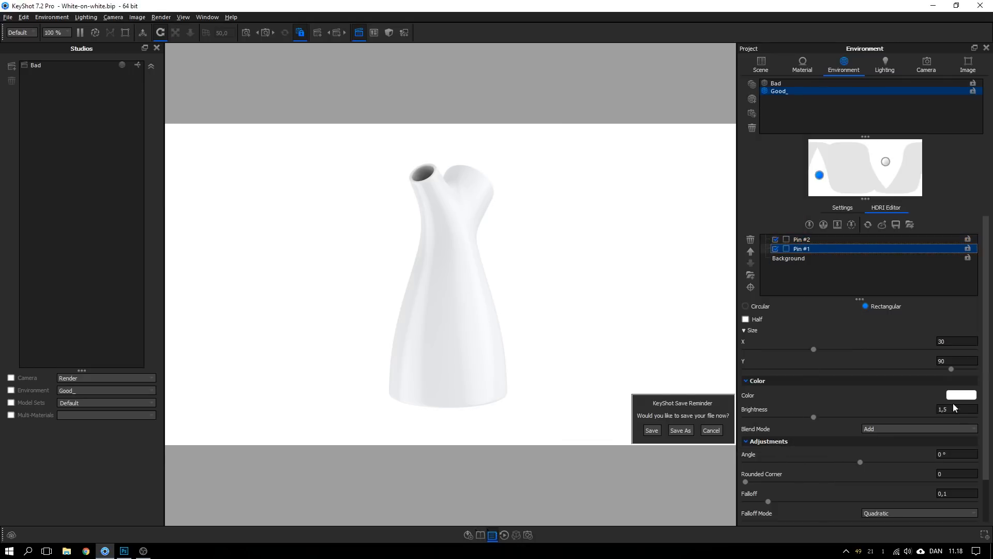
pyautogui.click(956, 409)
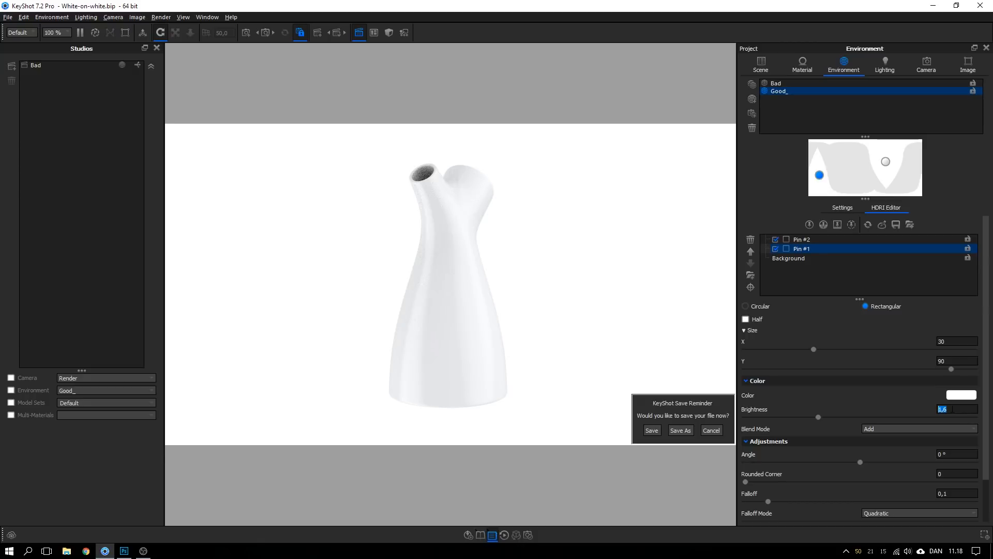
pyautogui.moveTo(817, 417); pyautogui.dragTo(823, 417)
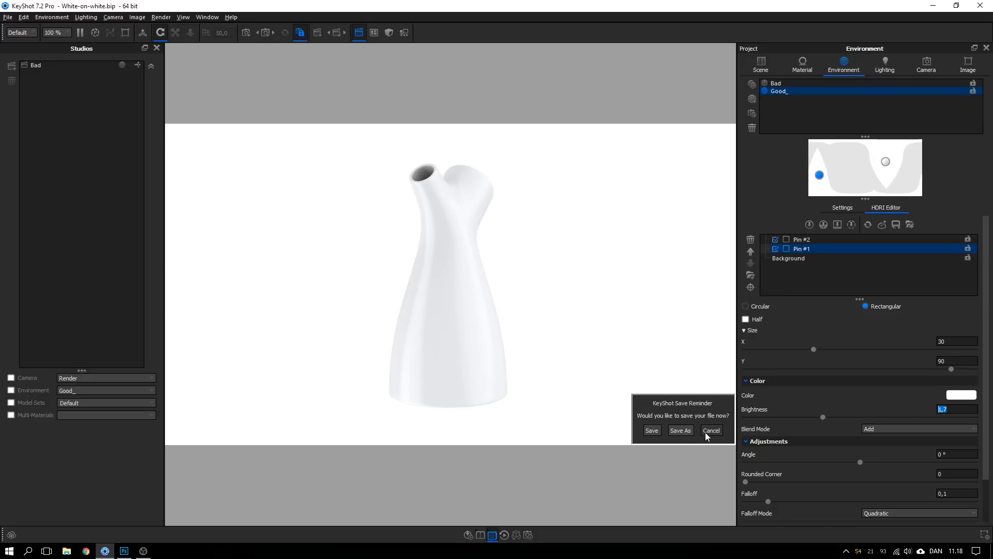
pyautogui.click(711, 430)
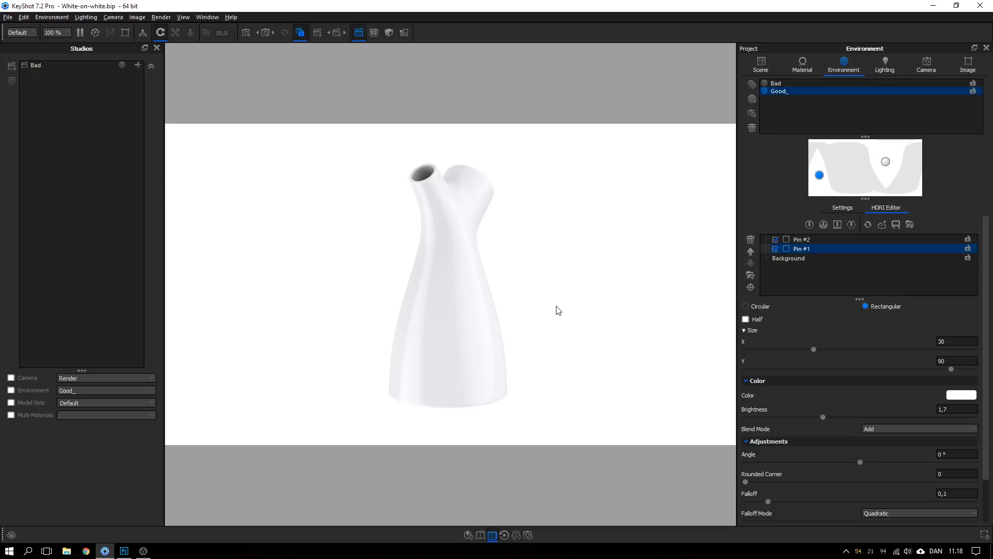
pyautogui.moveTo(513, 285)
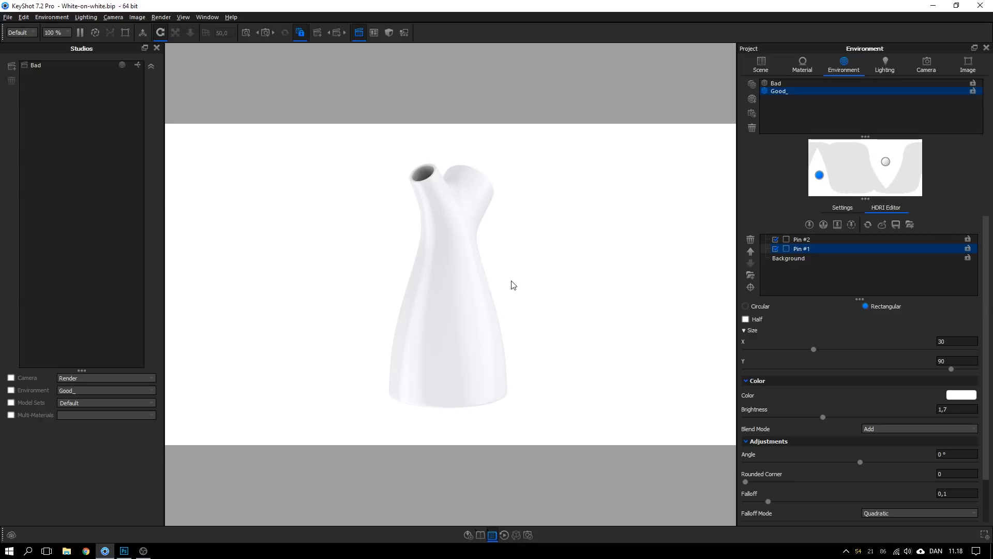
pyautogui.moveTo(553, 278)
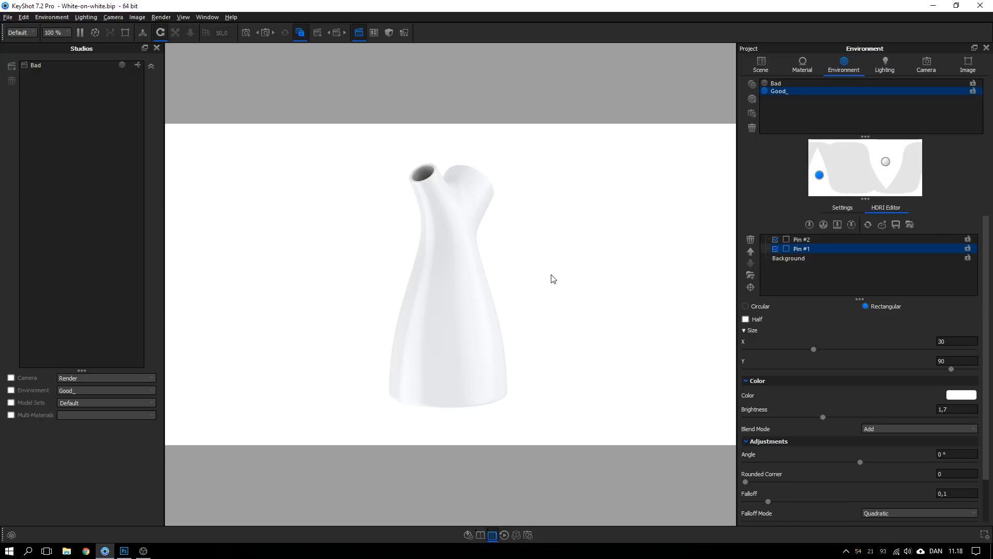
pyautogui.click(802, 63)
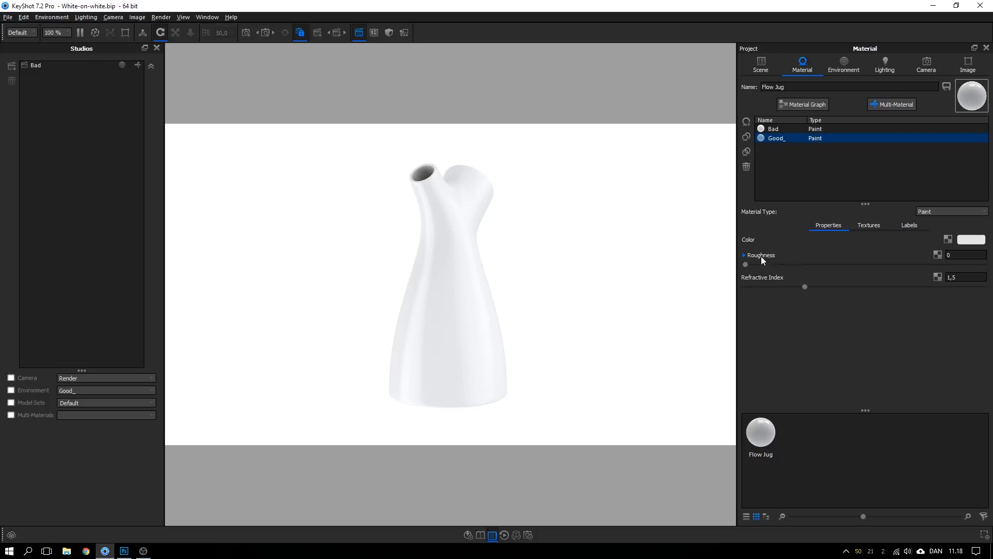
# Set the jug paint roughness to a matte 0.3 and check the first pin's white colour.
pyautogui.click(961, 255)
pyautogui.write(',3')
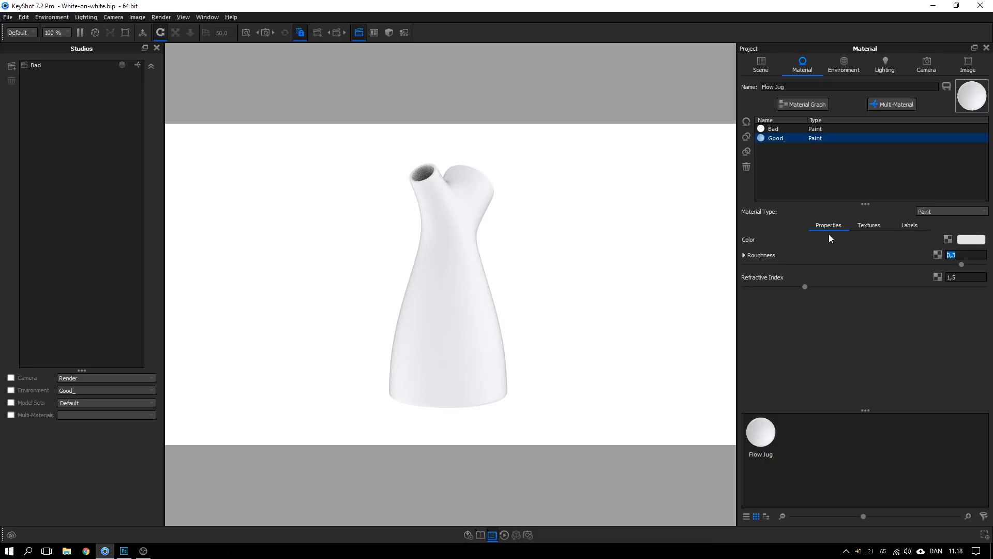
pyautogui.moveTo(444, 180)
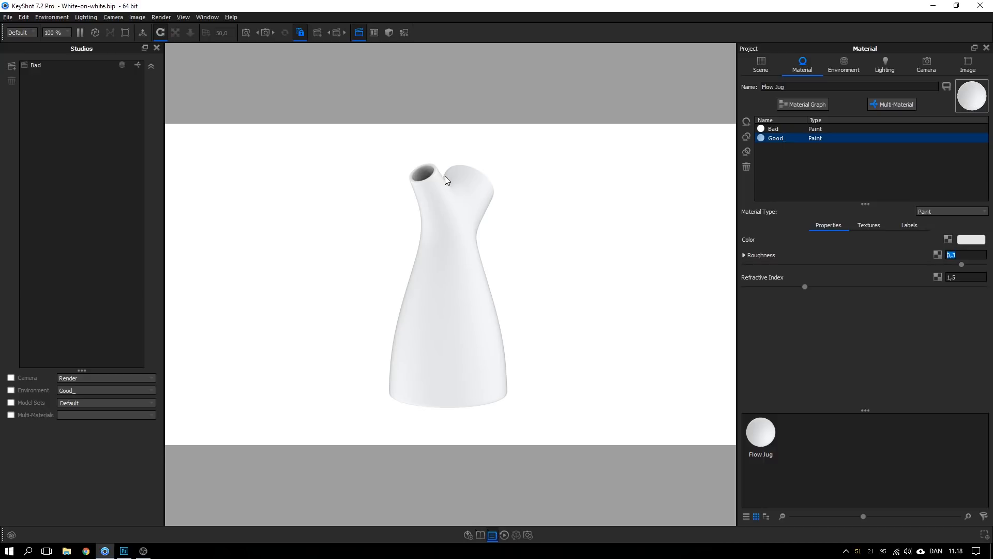
pyautogui.moveTo(713, 160)
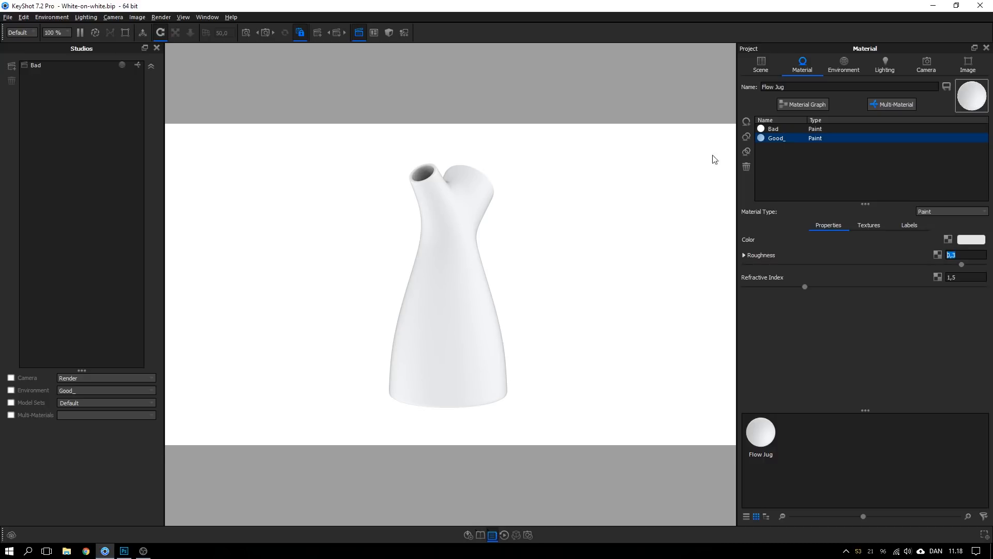
pyautogui.click(843, 64)
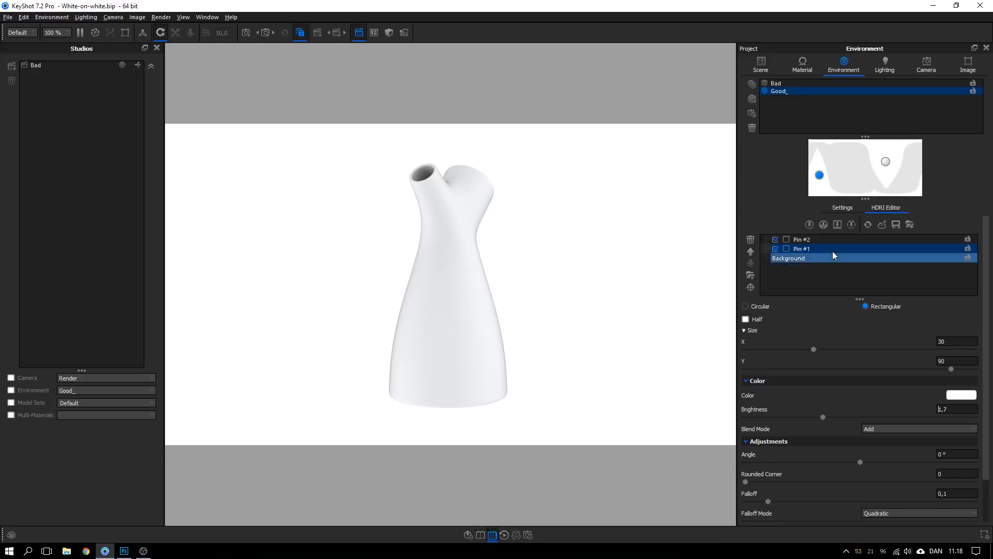
pyautogui.click(960, 394)
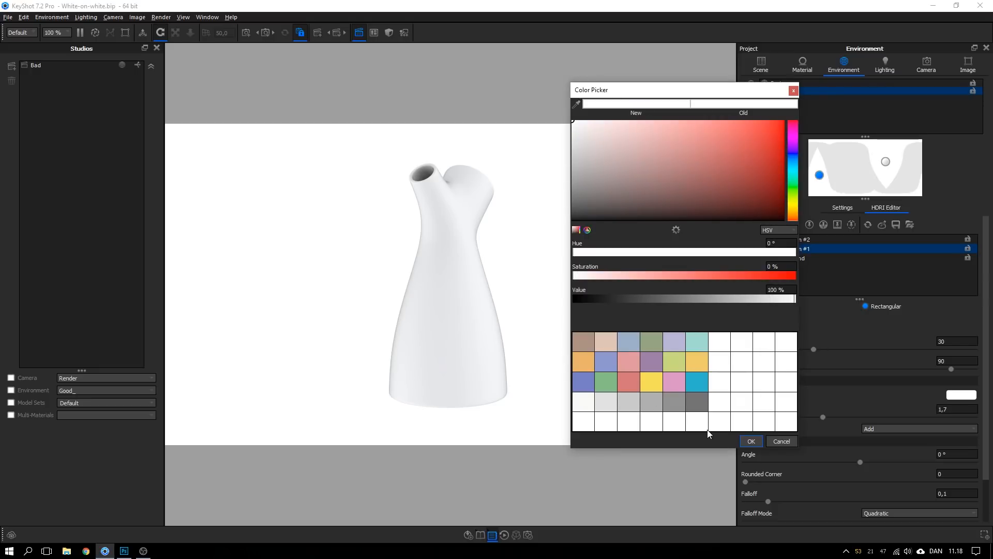
# Review the background at brightness 0.8 and return the jug paint to roughness 0.
pyautogui.click(751, 441)
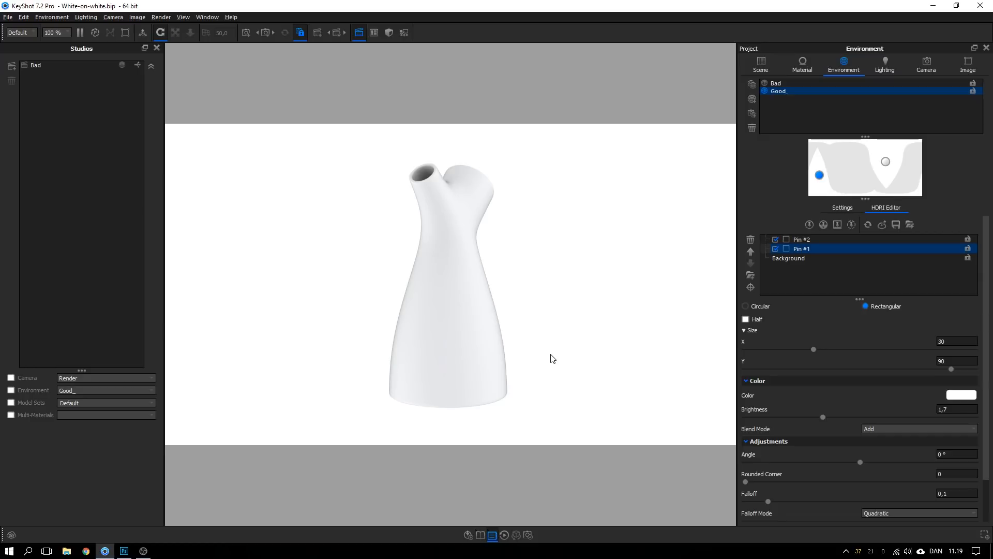
pyautogui.moveTo(855, 166)
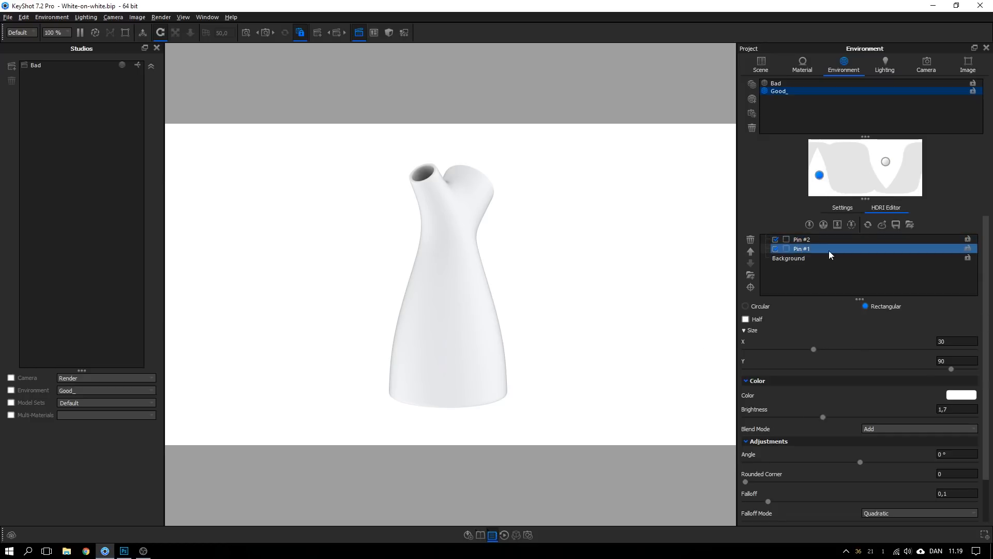
pyautogui.click(788, 258)
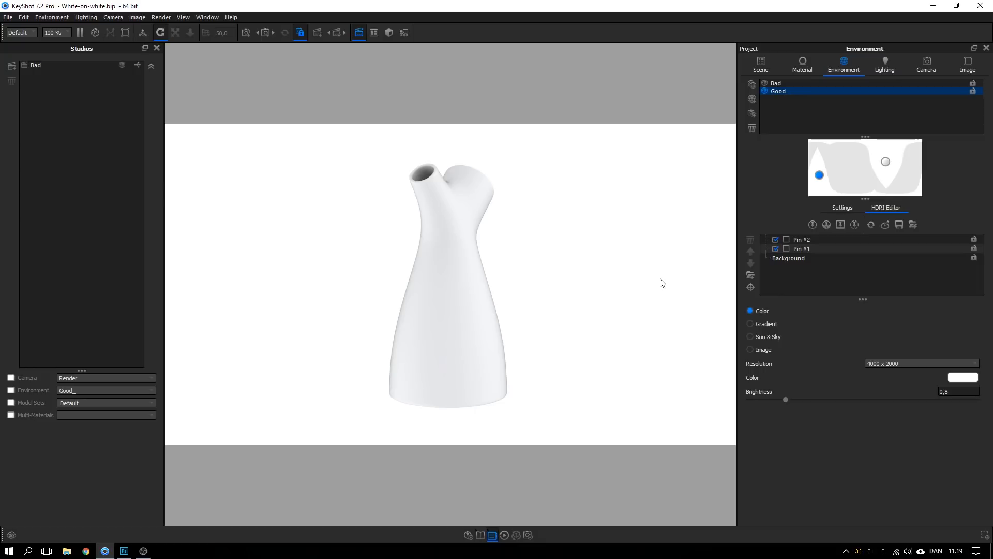
pyautogui.moveTo(663, 301)
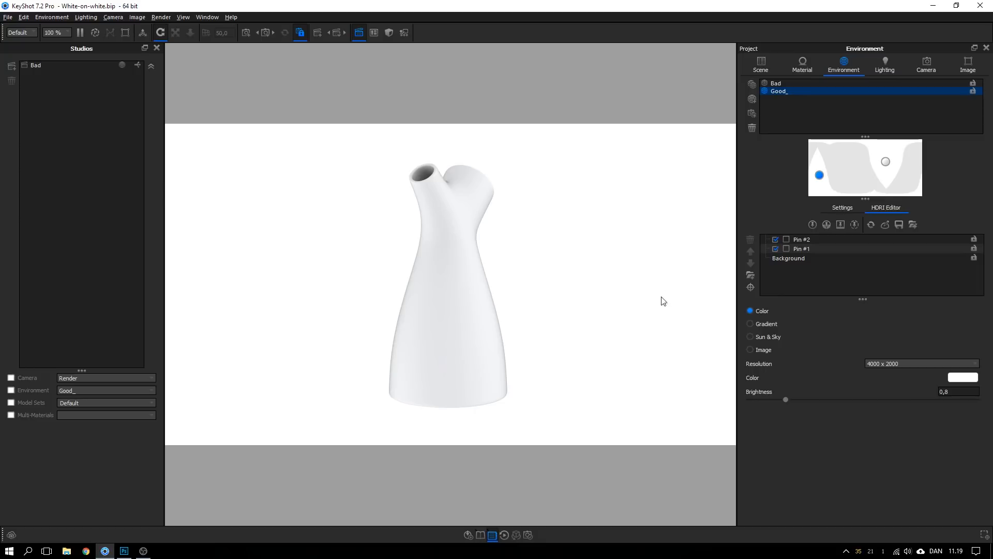
pyautogui.click(802, 64)
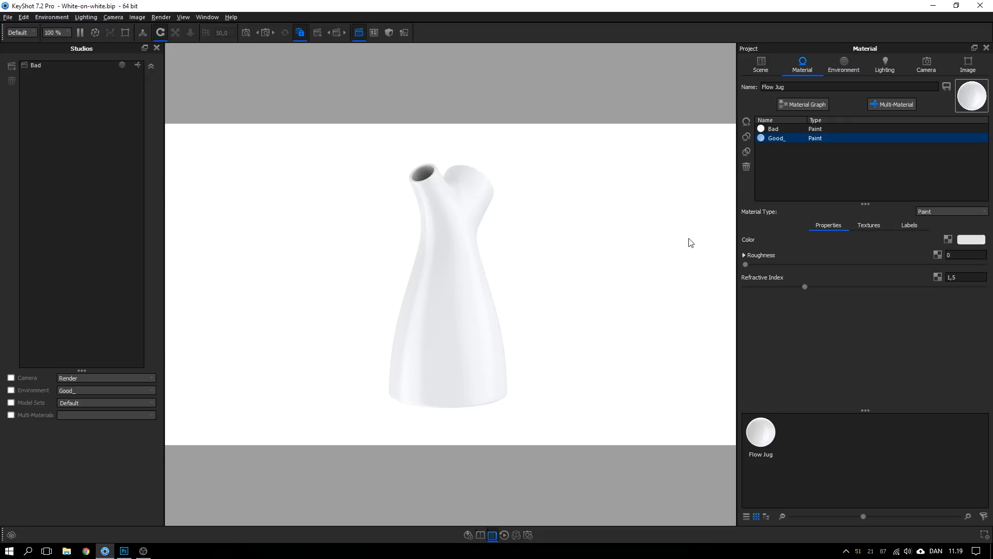